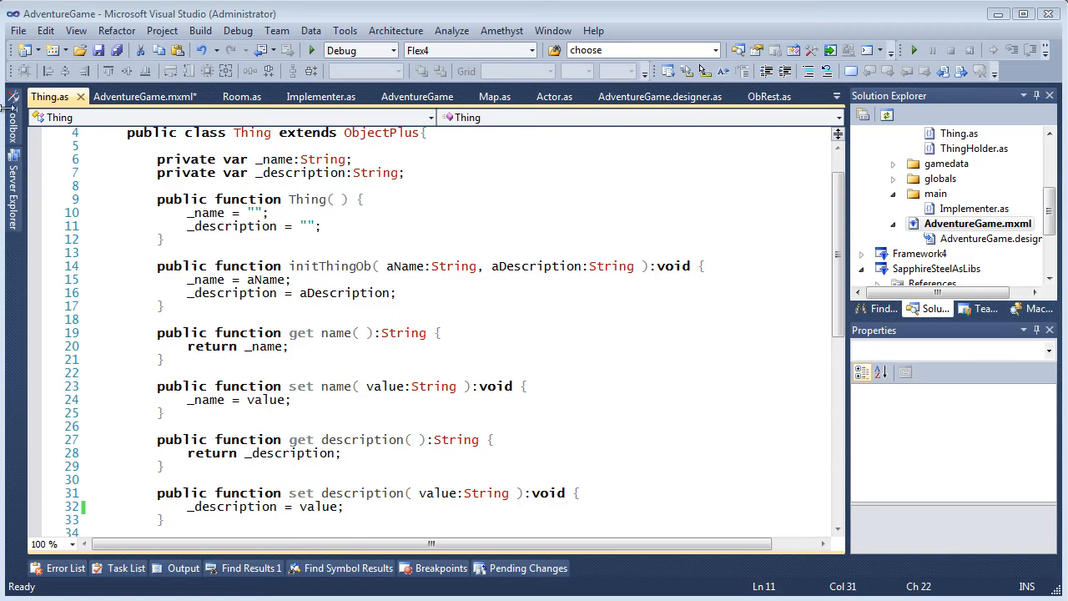
Browse the open AdventureGame.mxml and Room.as documents, then head to the File menu
{"action": "left_click", "coordinate": [146, 95]}
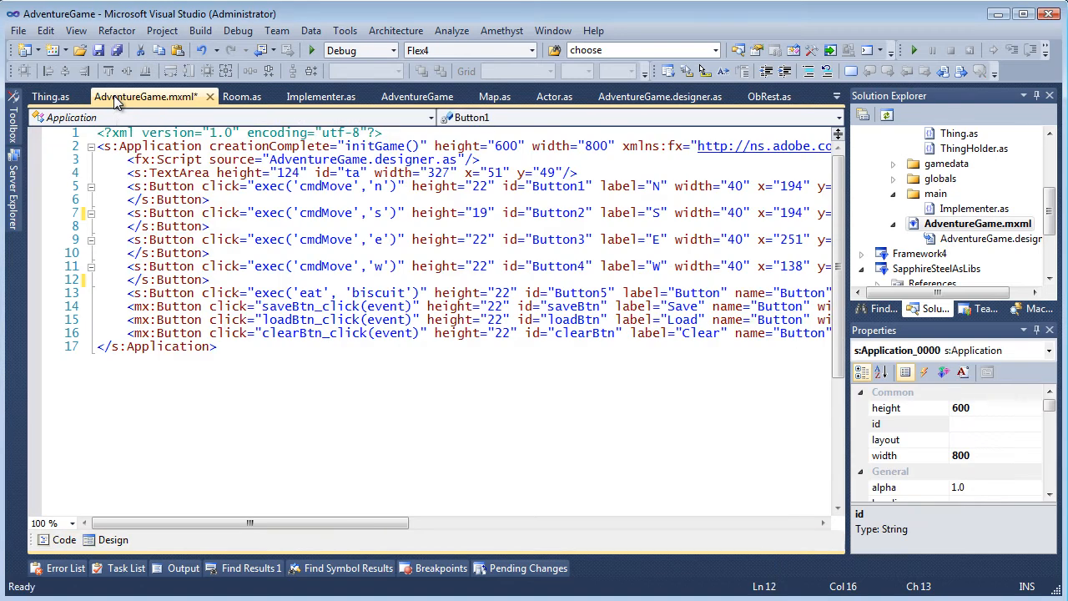
{"action": "mouse_move", "coordinate": [144, 107]}
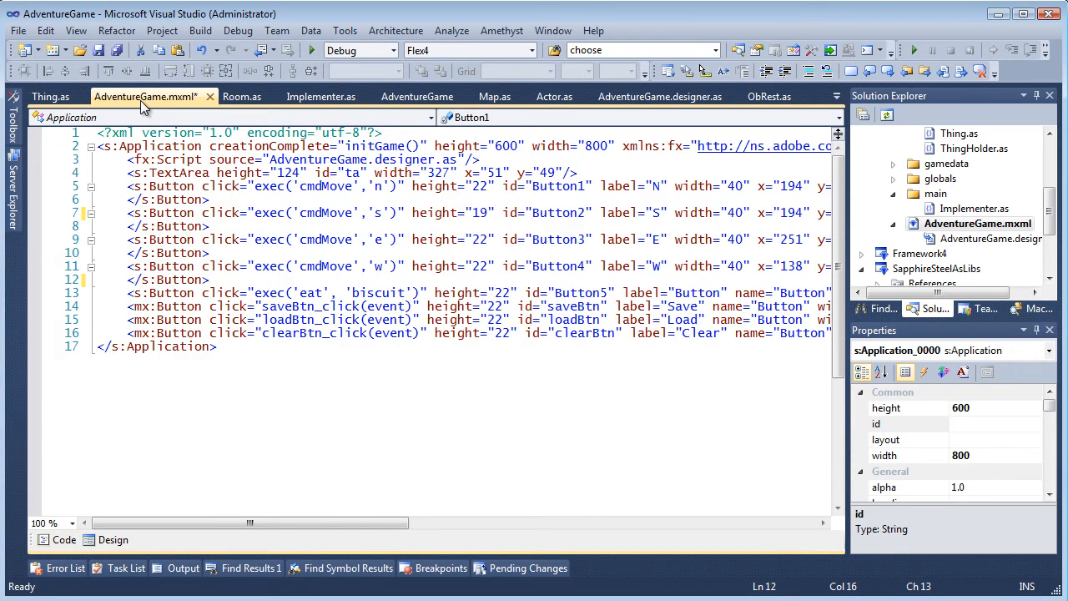
{"action": "left_click", "coordinate": [242, 95]}
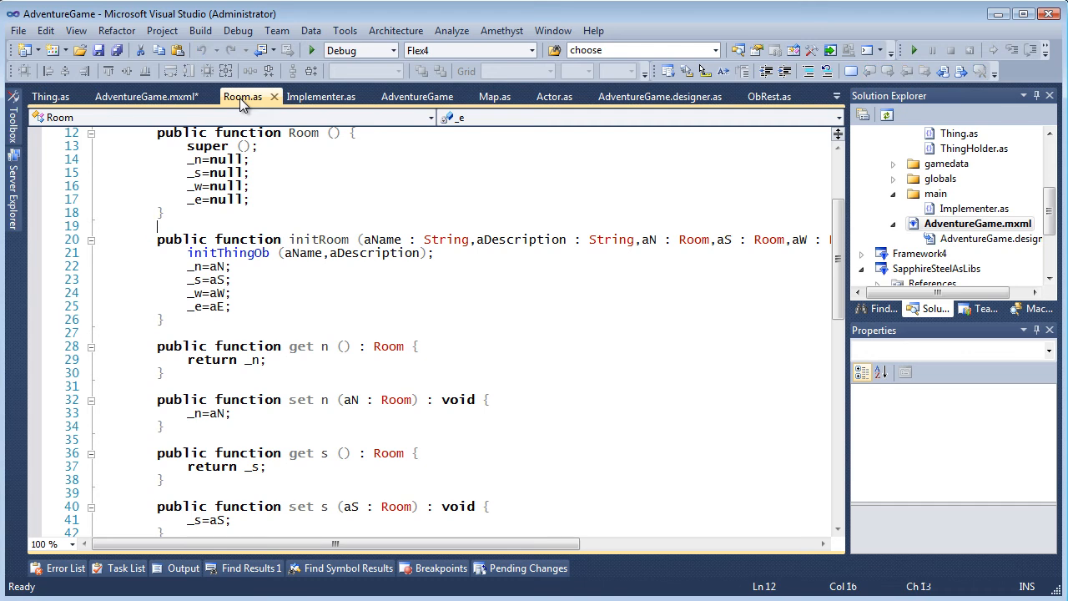
{"action": "left_click", "coordinate": [17, 30]}
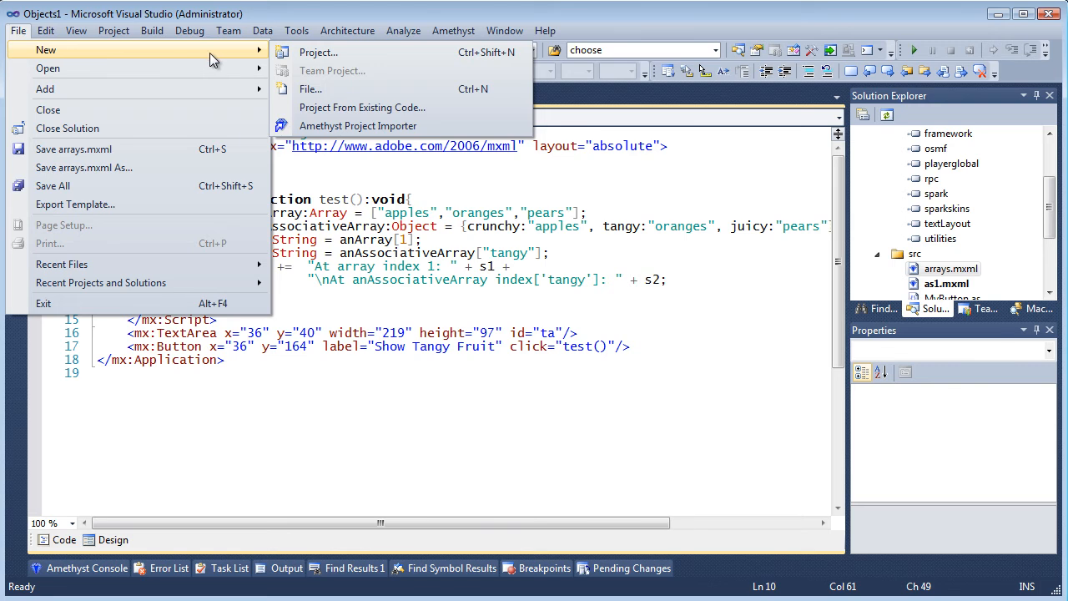
Launch the Amethyst Project Importer wizard and cancel it without importing
{"action": "left_click", "coordinate": [358, 127]}
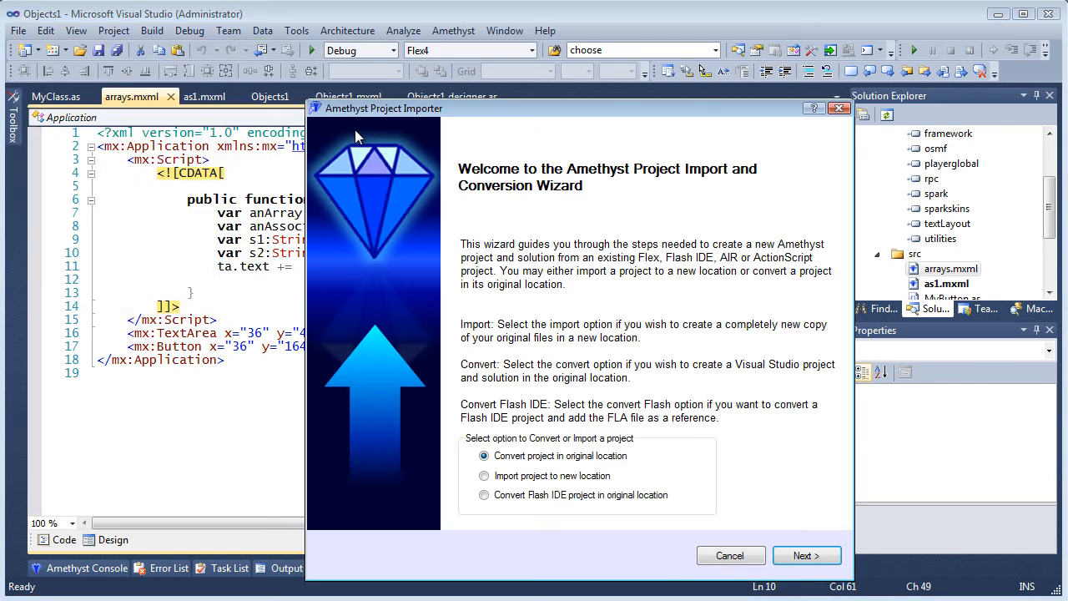
{"action": "mouse_move", "coordinate": [657, 474]}
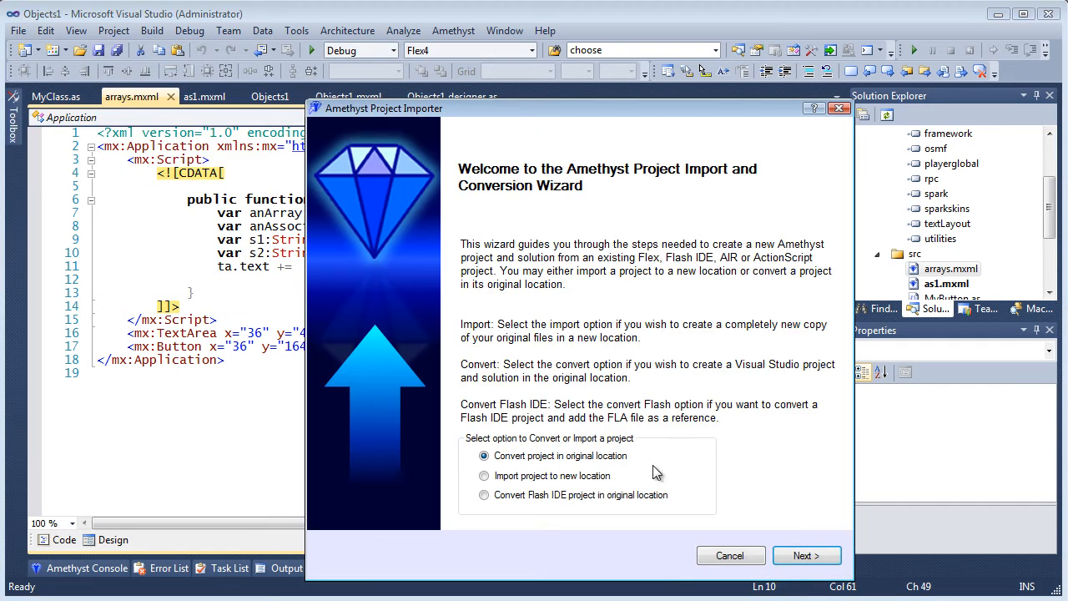
{"action": "mouse_move", "coordinate": [614, 470]}
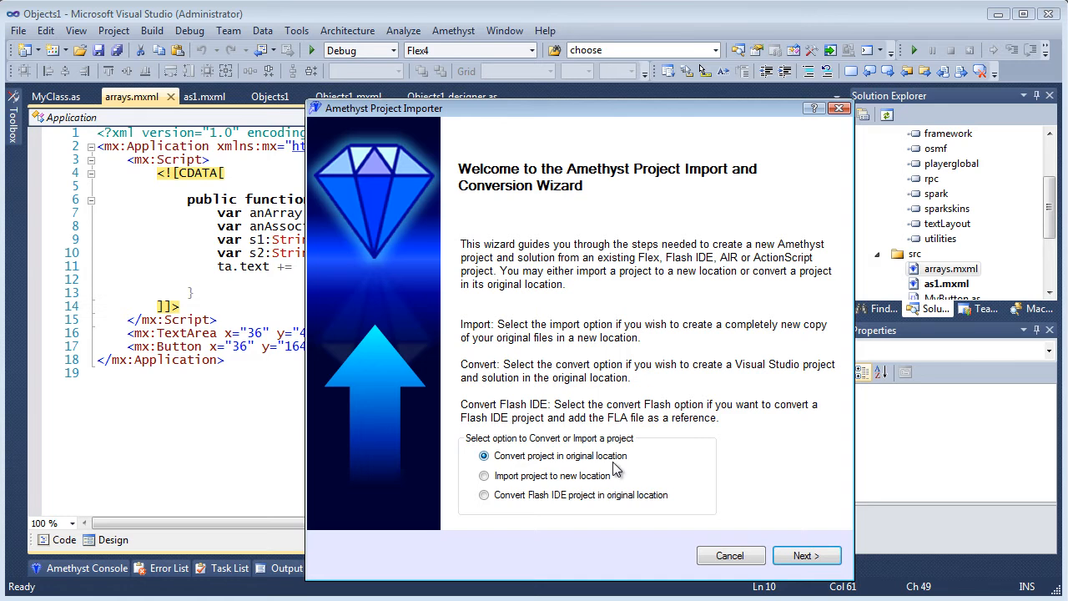
{"action": "left_click", "coordinate": [484, 494]}
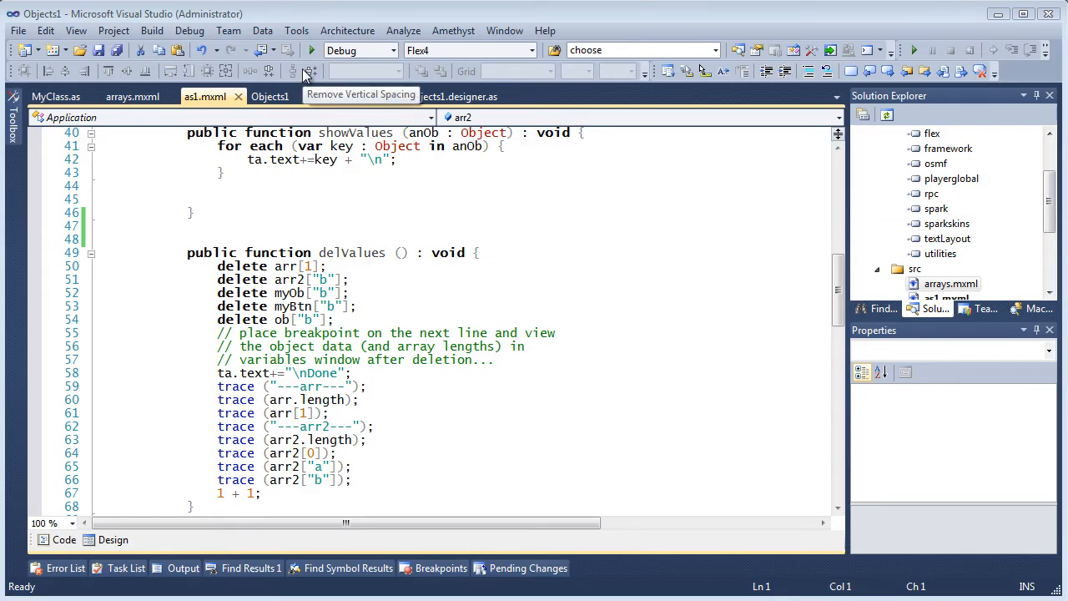
Review Fonts and Colors for AS Brace, AS Method Definition and AS Operator display items
{"action": "left_click", "coordinate": [298, 30]}
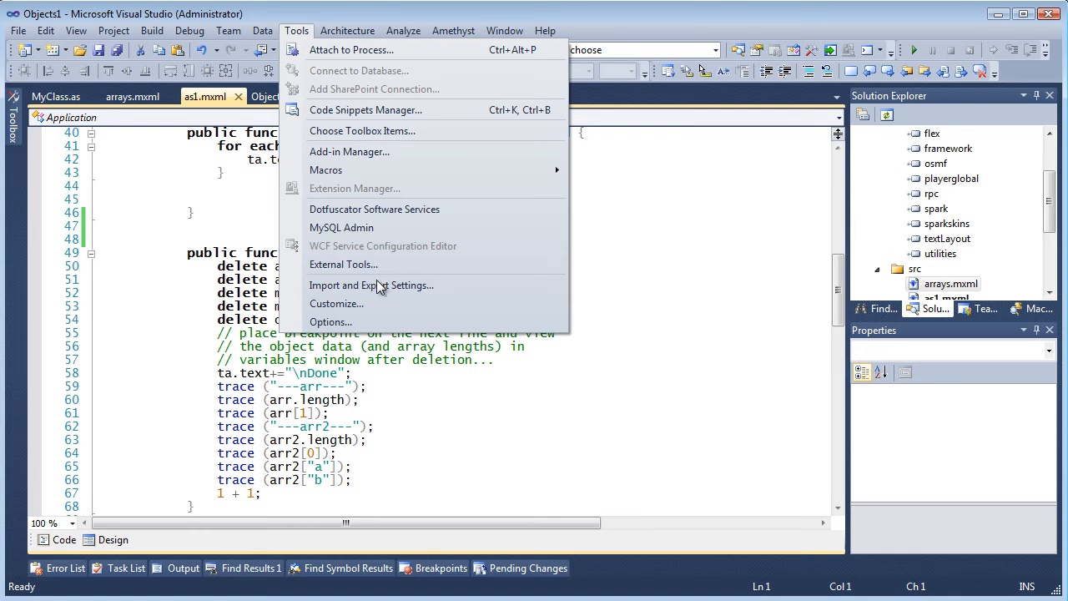
{"action": "left_click", "coordinate": [330, 320]}
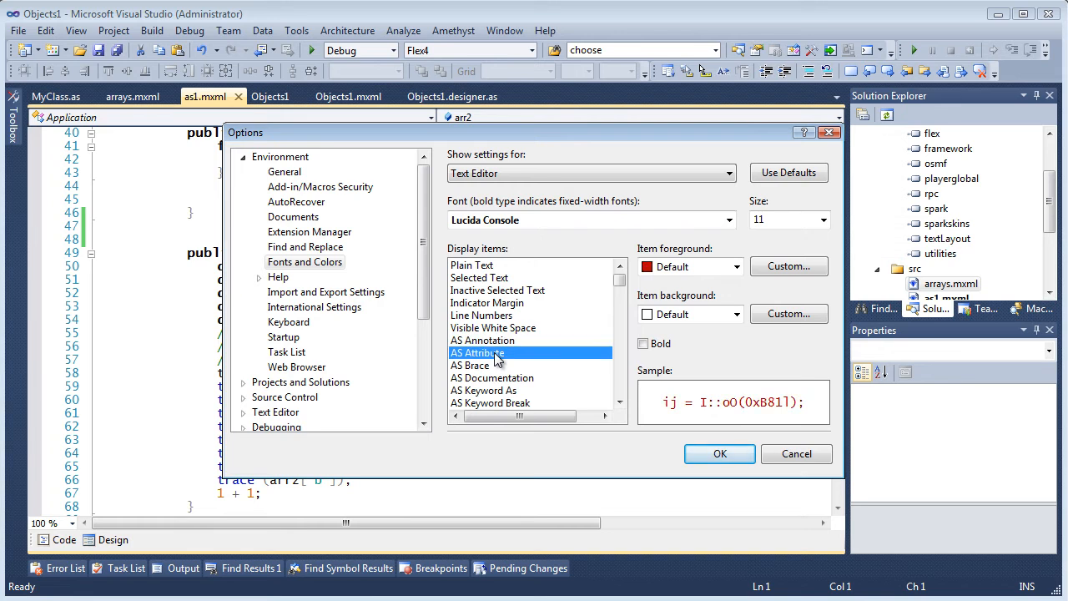
{"action": "left_click", "coordinate": [471, 366]}
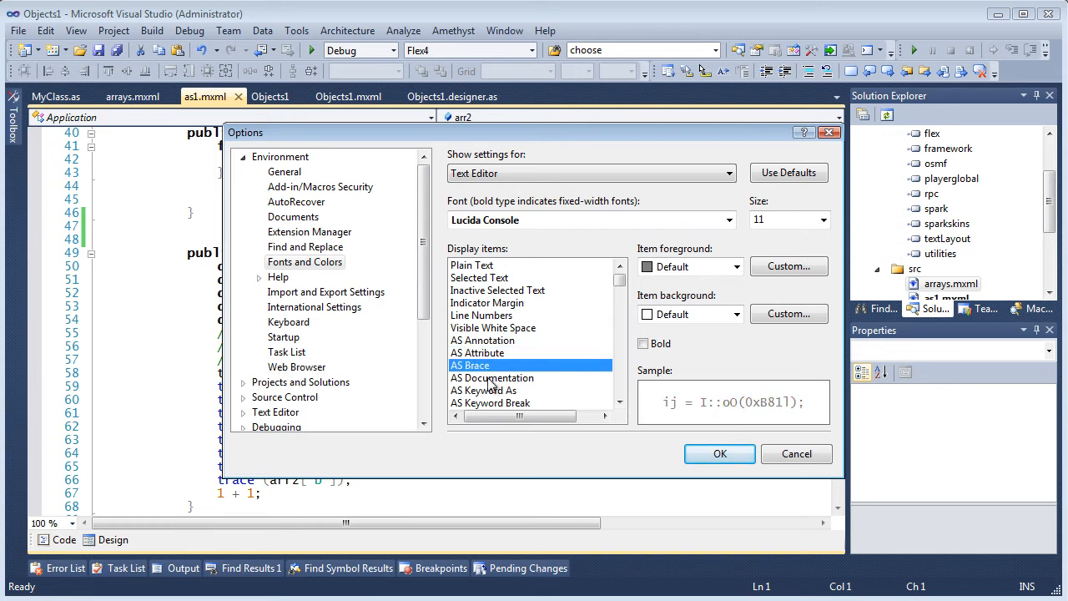
{"action": "left_click", "coordinate": [491, 377]}
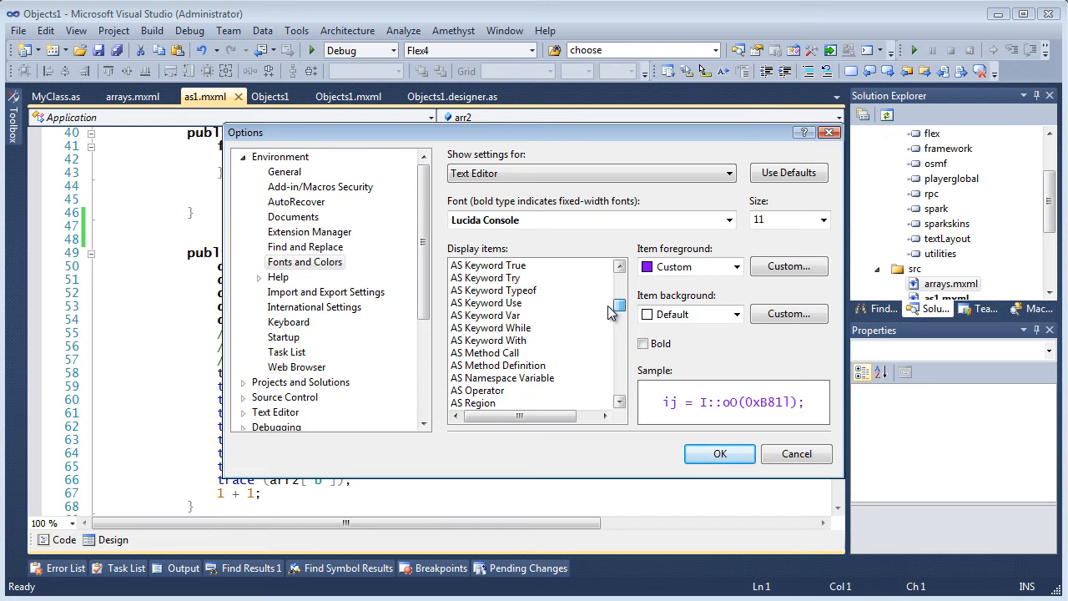
{"action": "left_click", "coordinate": [514, 352]}
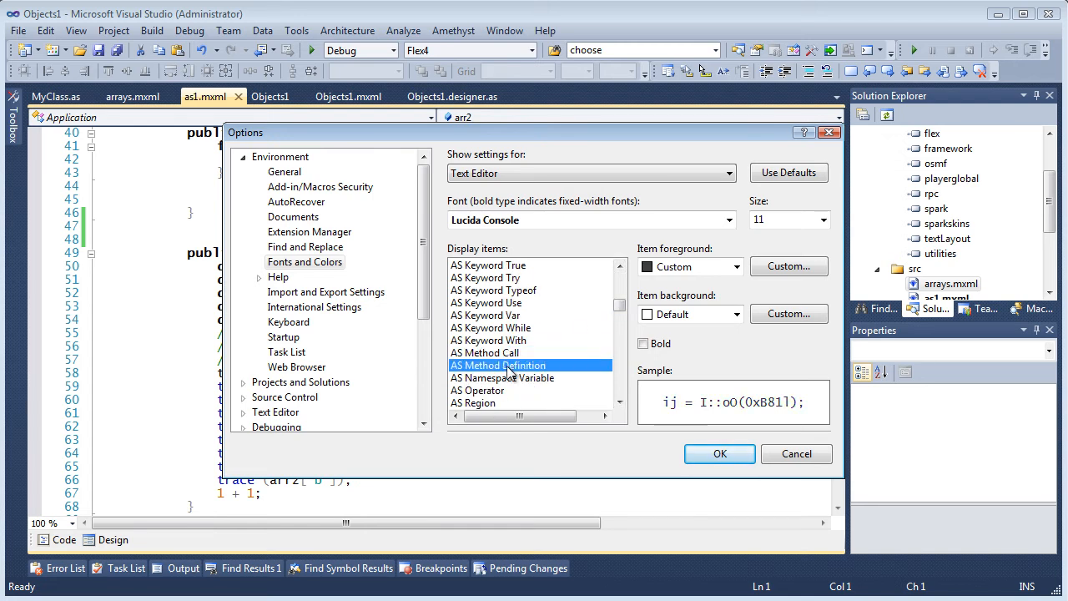
{"action": "left_click", "coordinate": [477, 390]}
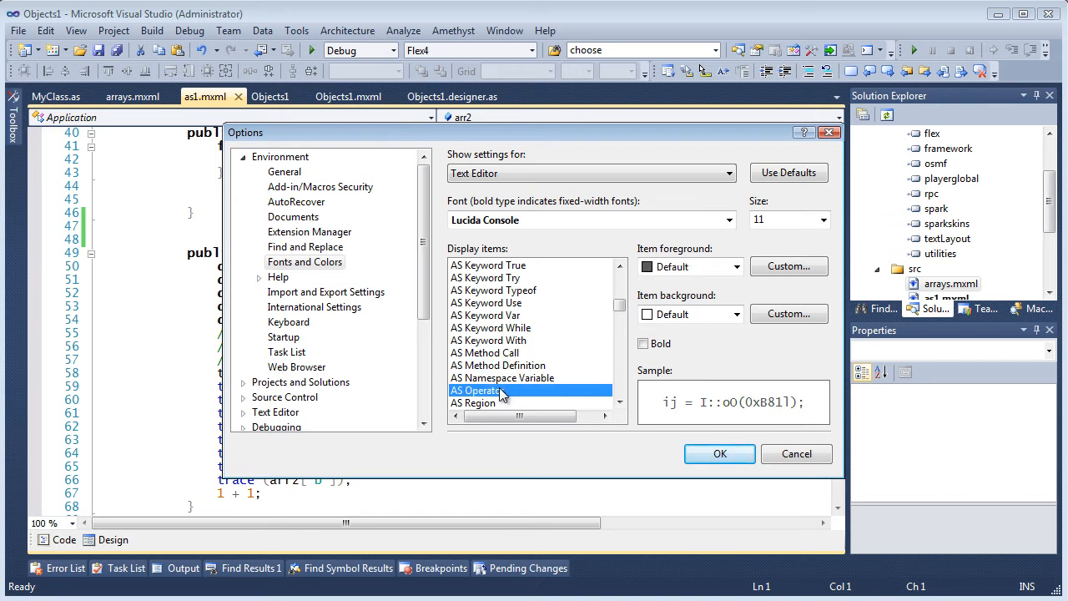
{"action": "left_click", "coordinate": [477, 402]}
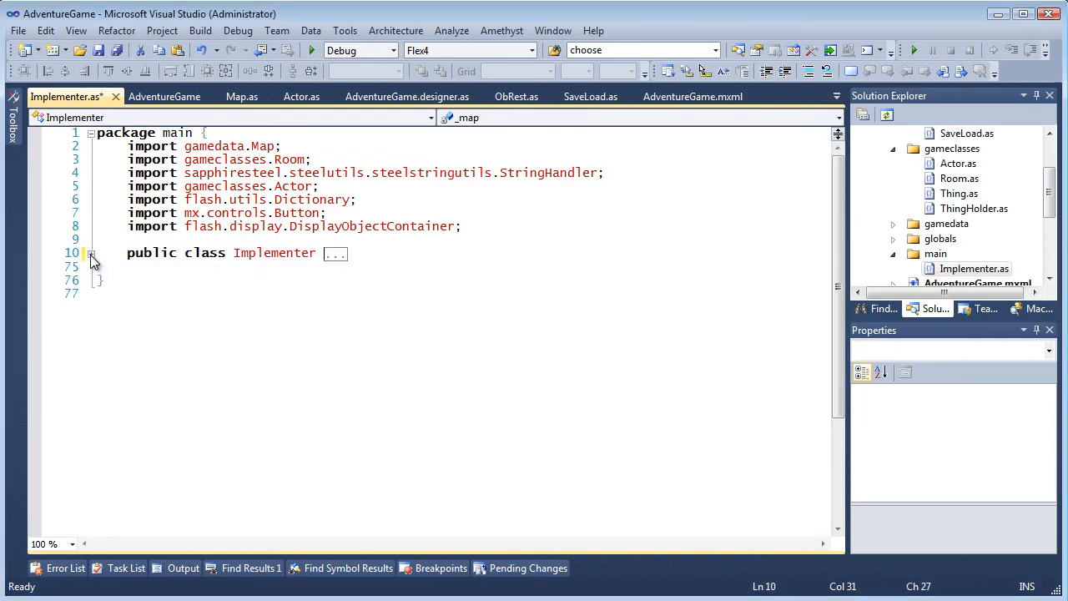
Expand the collapsed Implementer class to reveal its fields and constructor
{"action": "left_click", "coordinate": [90, 254]}
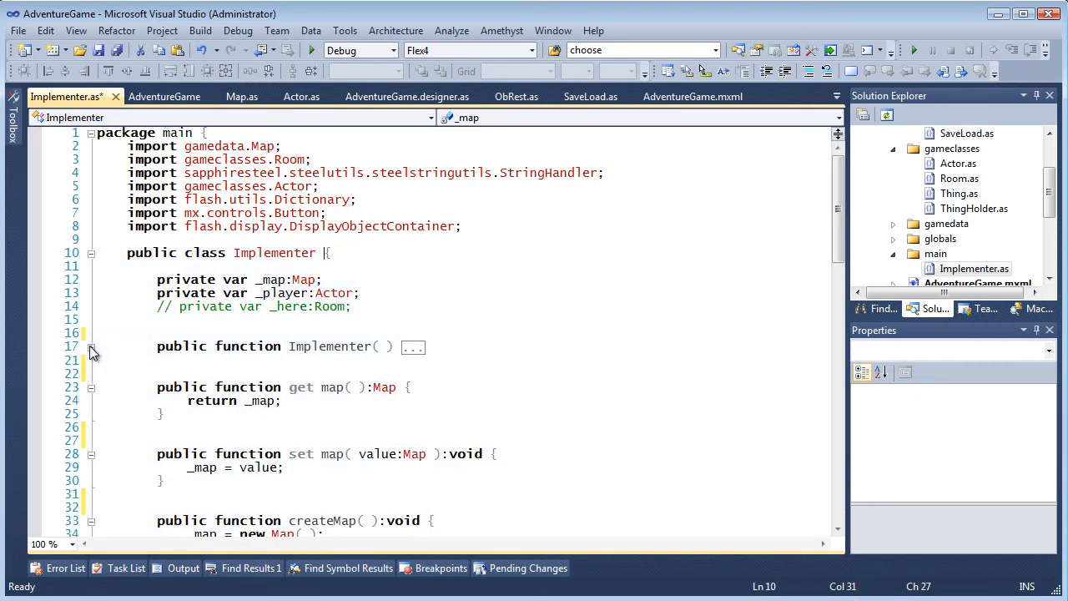
{"action": "scroll", "scroll_direction": "down", "scroll_amount": 3}
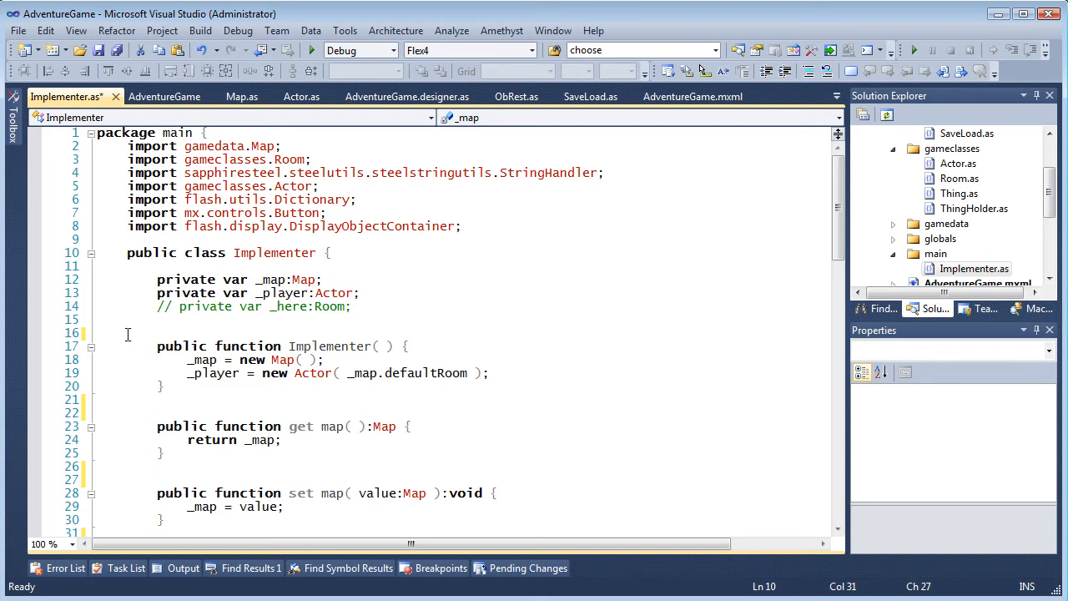
Wrap the constructor and map getter in a '//region HiddenCode' ... '//endregion' block
{"action": "type", "text": "//"}
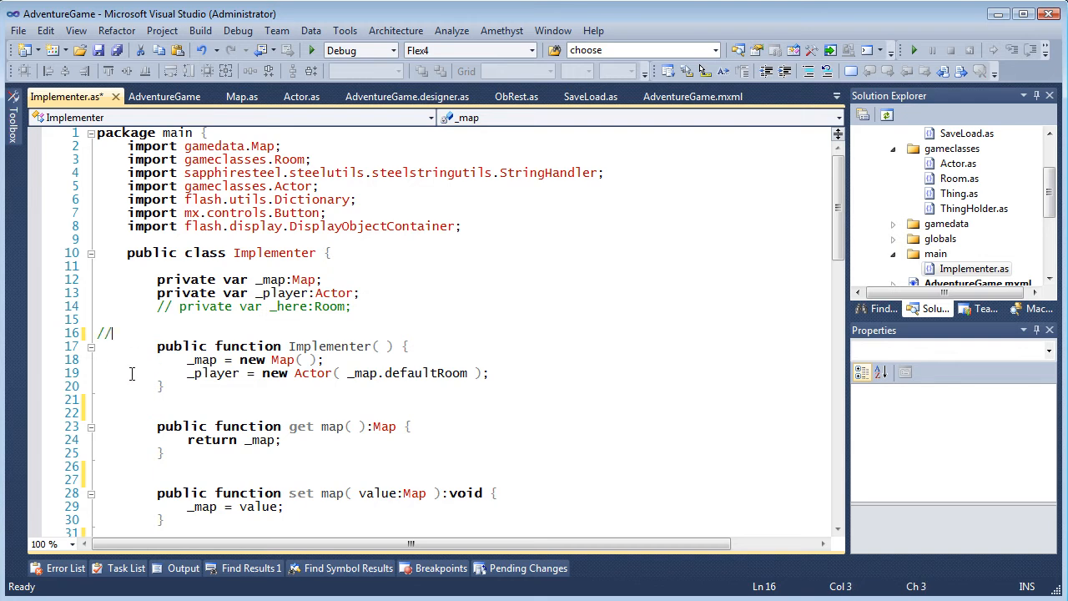
{"action": "type", "text": "region"}
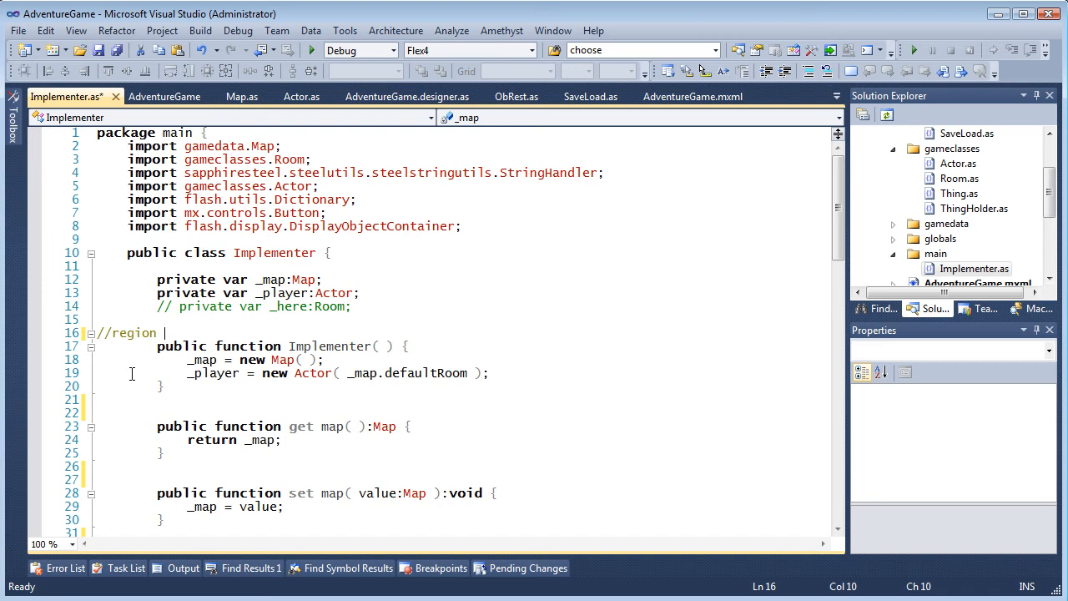
{"action": "type", "text": "Hid"}
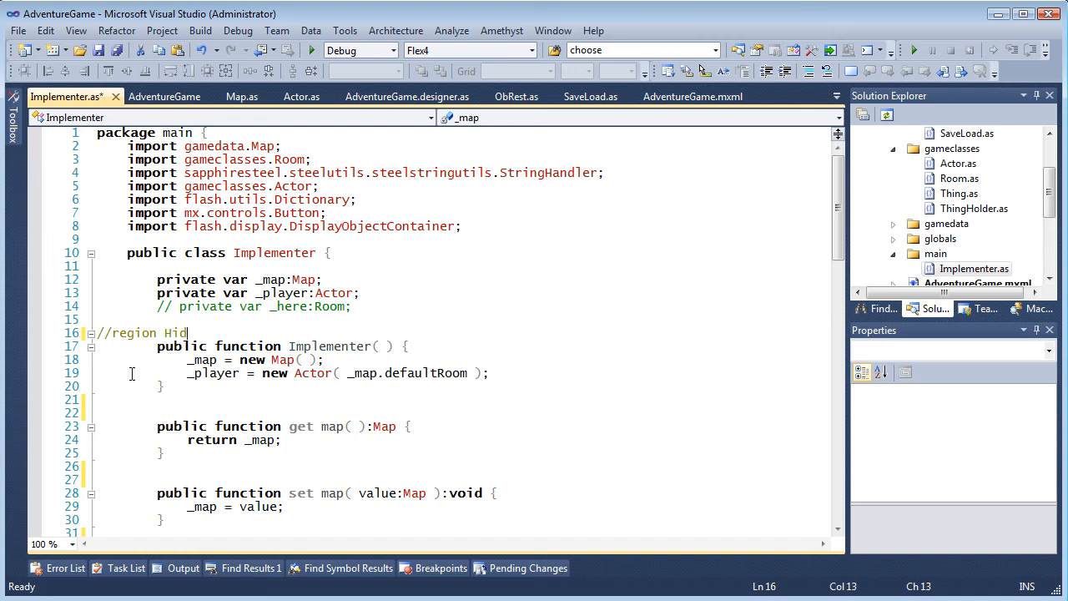
{"action": "type", "text": "denCode"}
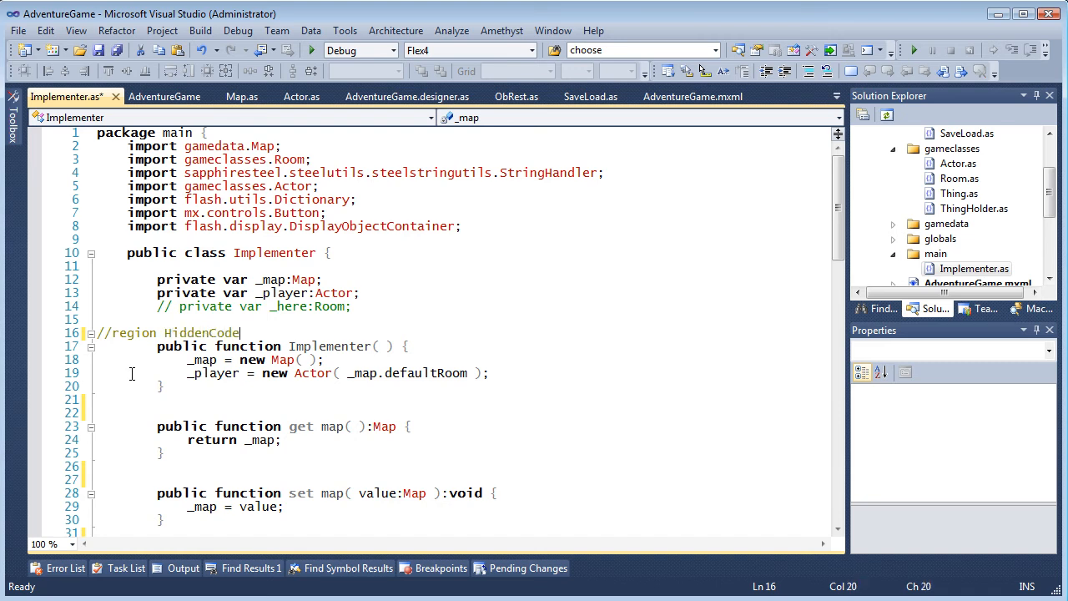
{"action": "mouse_move", "coordinate": [99, 484]}
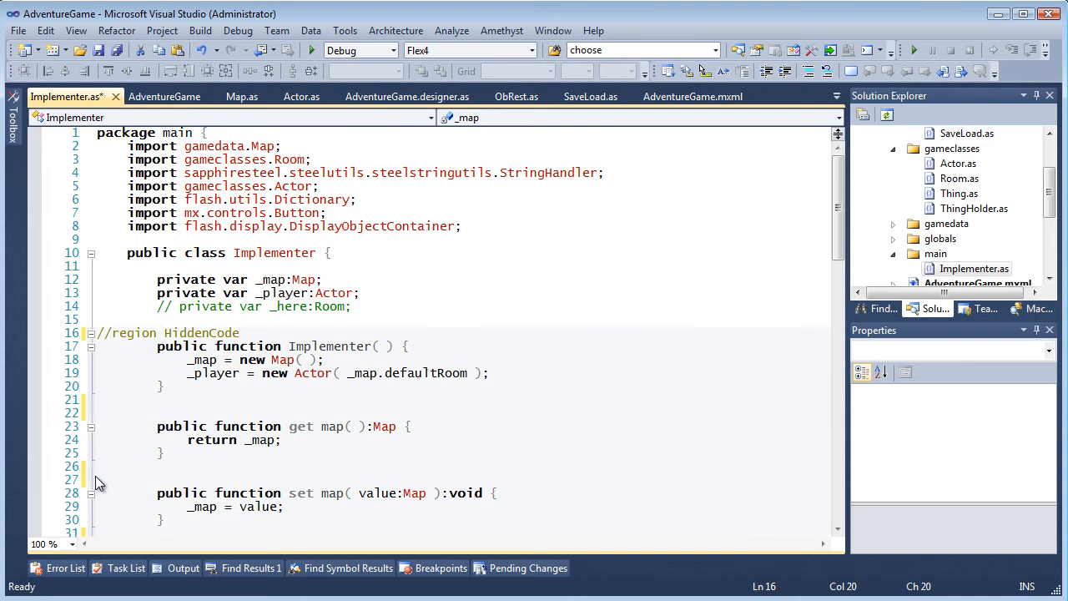
{"action": "left_click", "coordinate": [107, 479]}
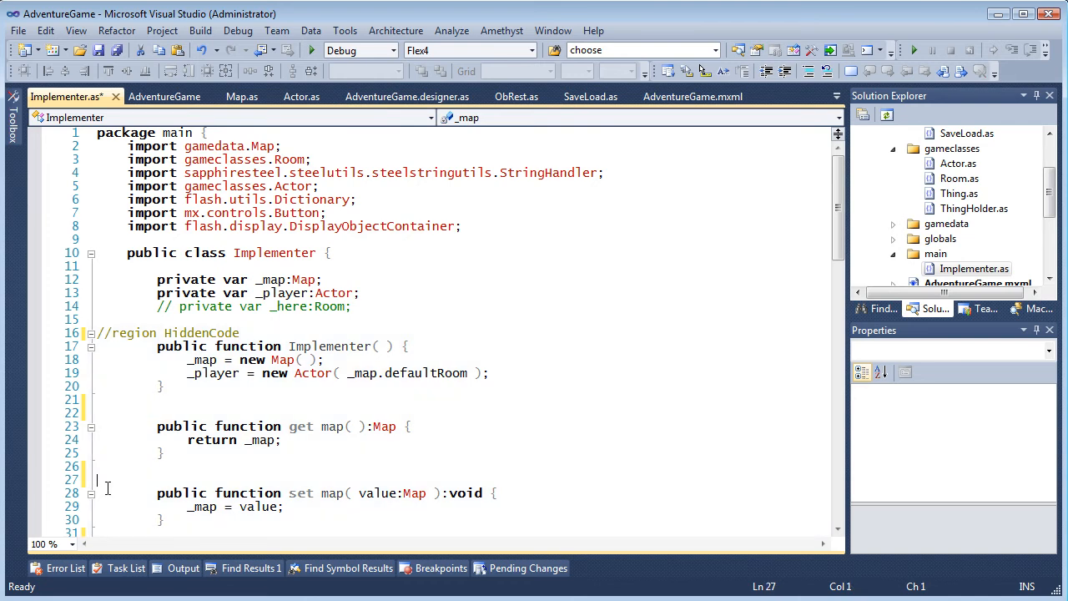
{"action": "type", "text": "//end"}
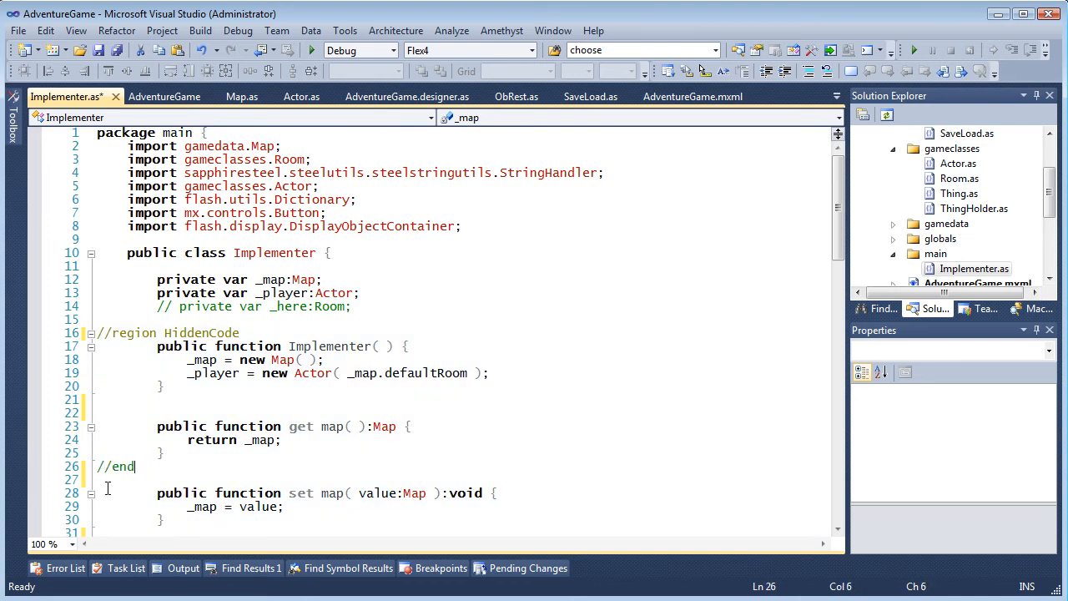
{"action": "type", "text": "region"}
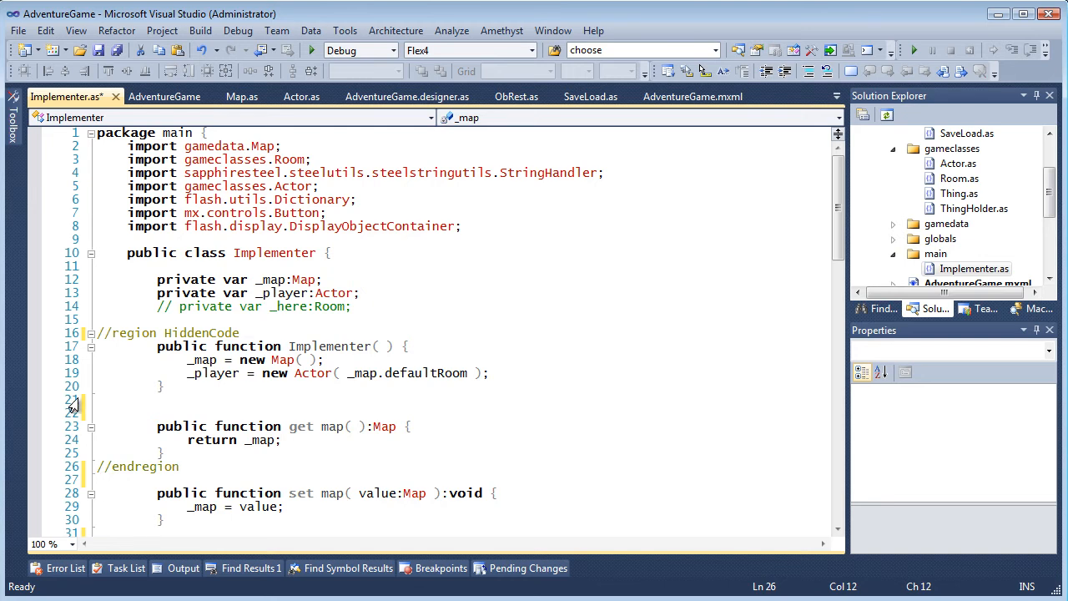
Collapse the new HiddenCode region and expand it again
{"action": "left_click", "coordinate": [90, 334]}
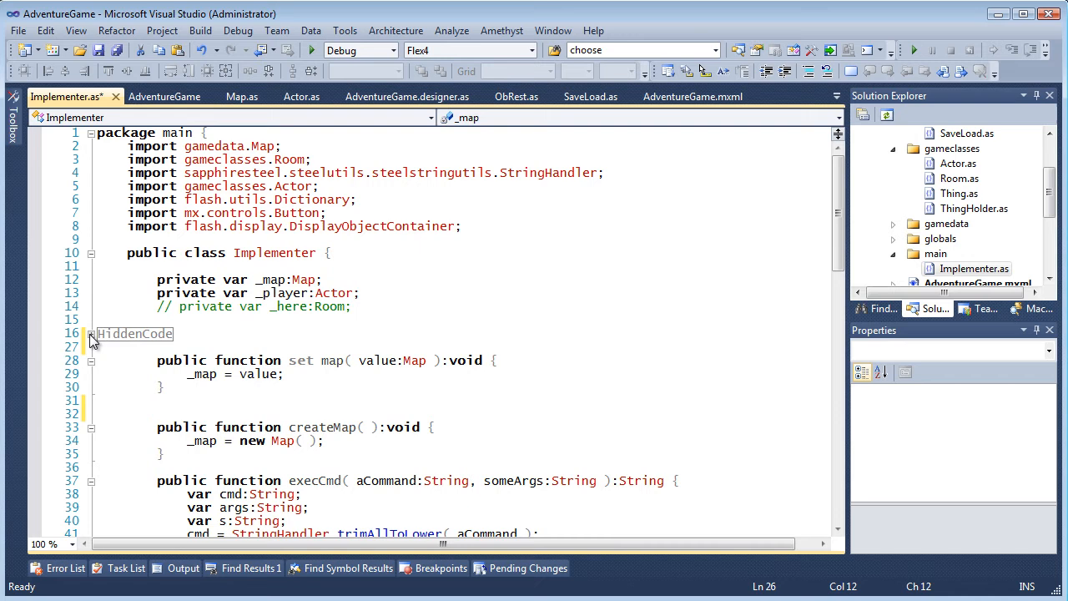
{"action": "left_click", "coordinate": [90, 333]}
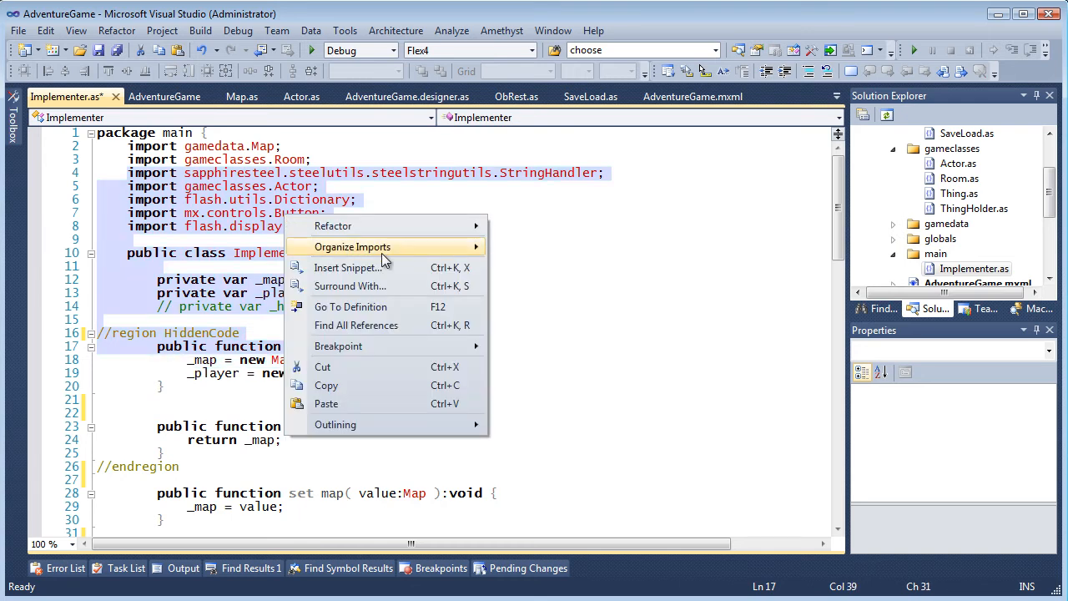
Hide the selected imports and class header, reveal them, then stop hiding the block
{"action": "left_click", "coordinate": [352, 247]}
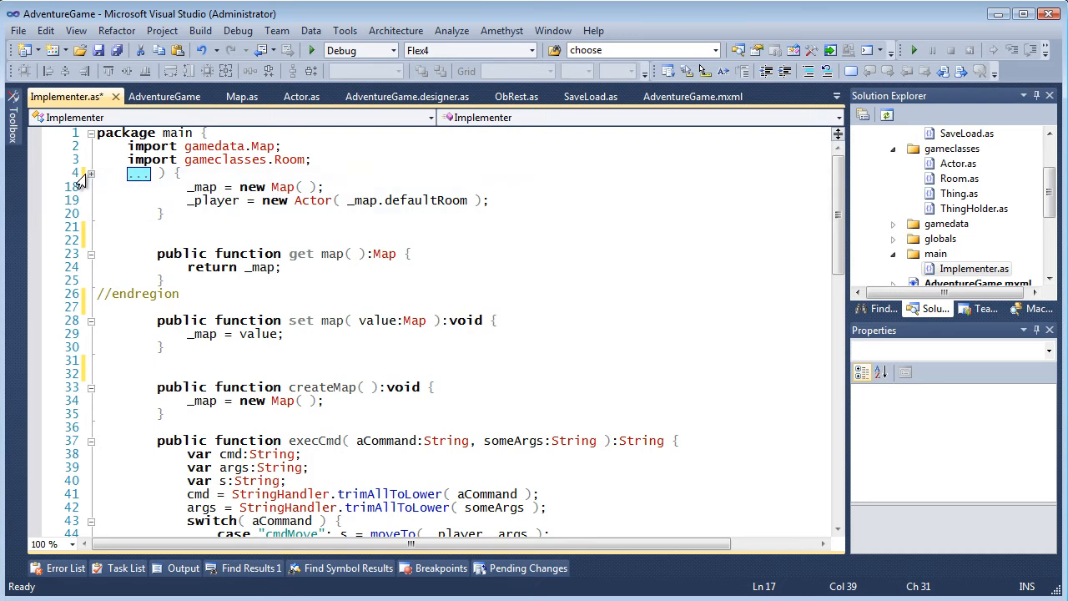
{"action": "left_click", "coordinate": [90, 172]}
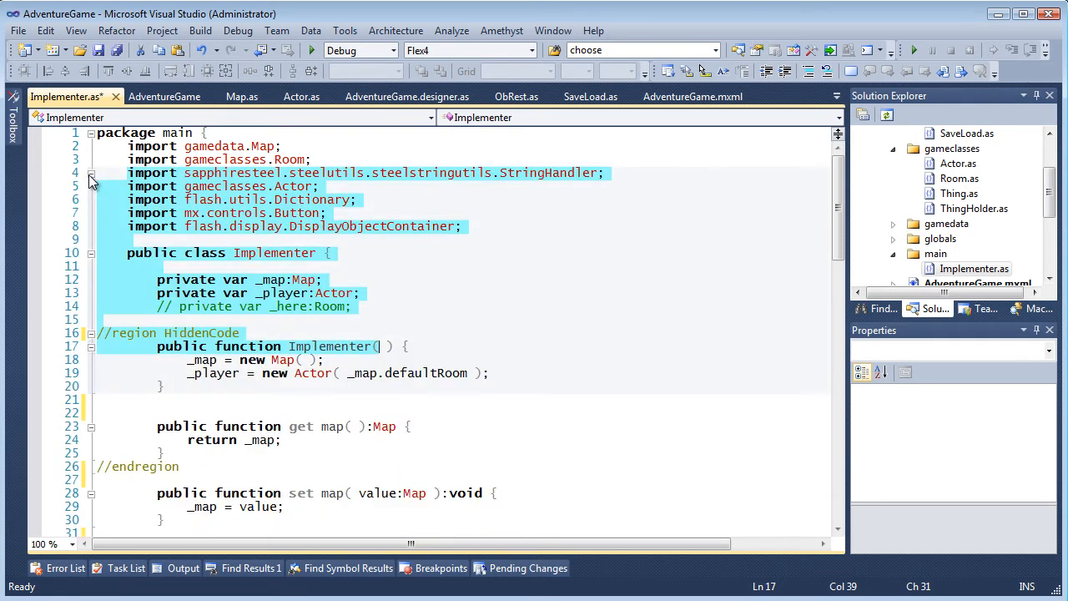
{"action": "right_click", "coordinate": [204, 200]}
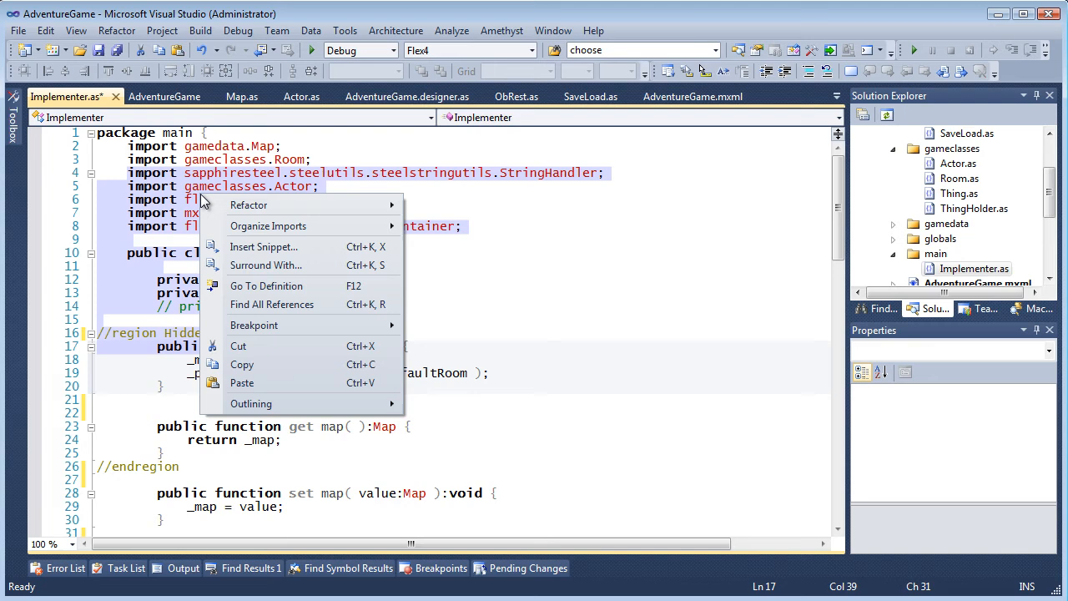
{"action": "mouse_move", "coordinate": [251, 402]}
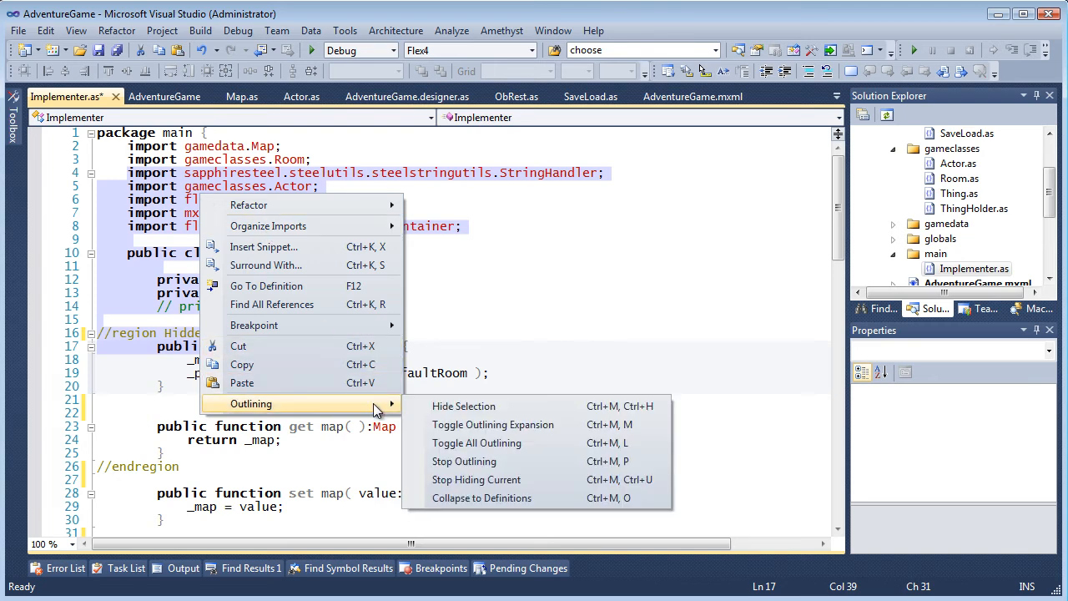
{"action": "mouse_move", "coordinate": [476, 479]}
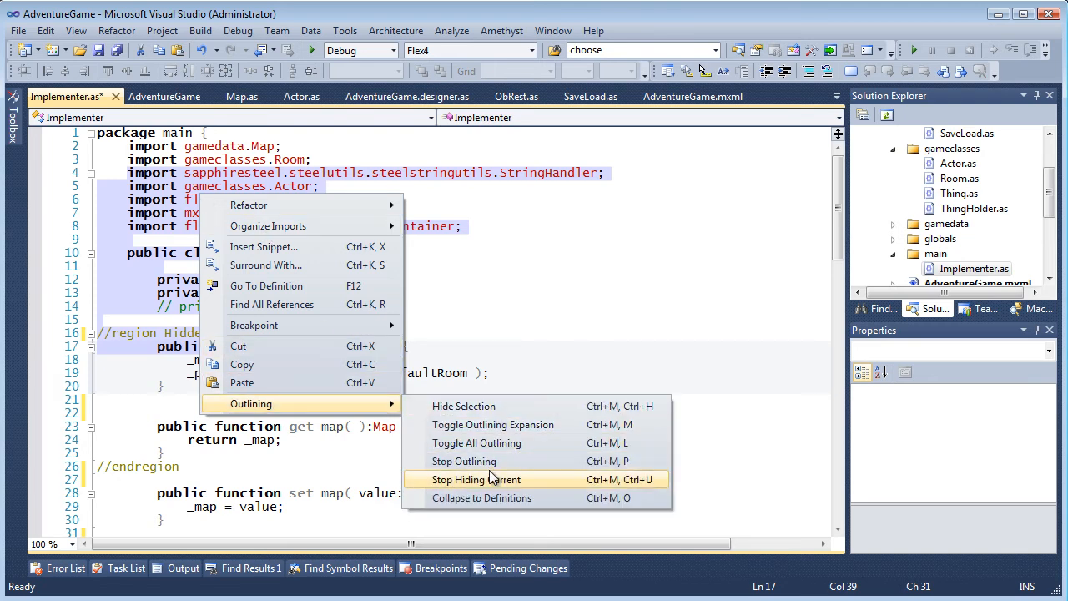
{"action": "left_click", "coordinate": [476, 479]}
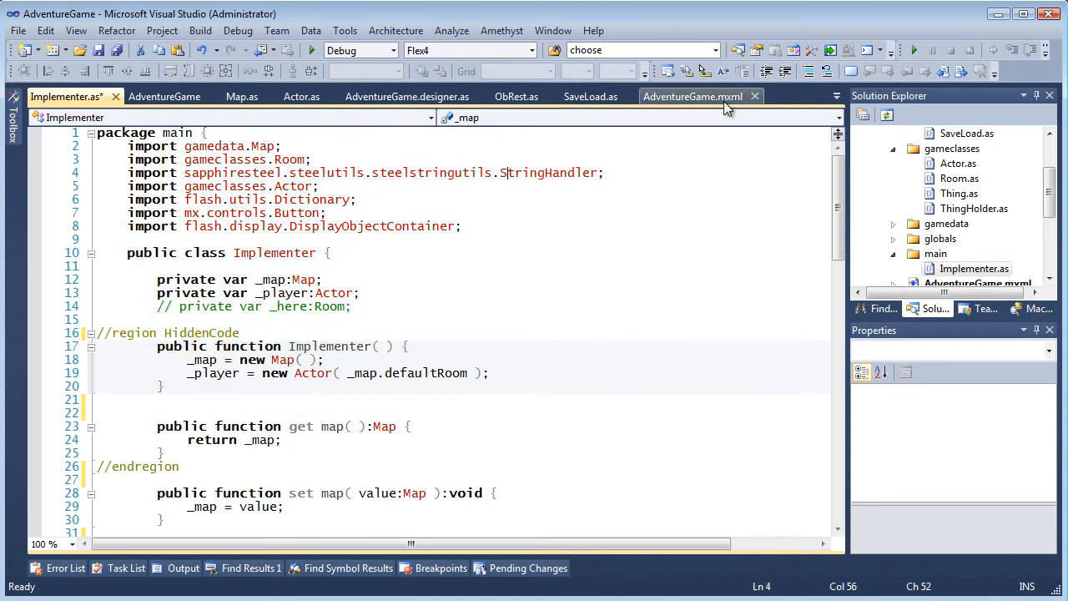
Comment out the S, E and W Button lines in AdventureGame.mxml
{"action": "left_click", "coordinate": [692, 95]}
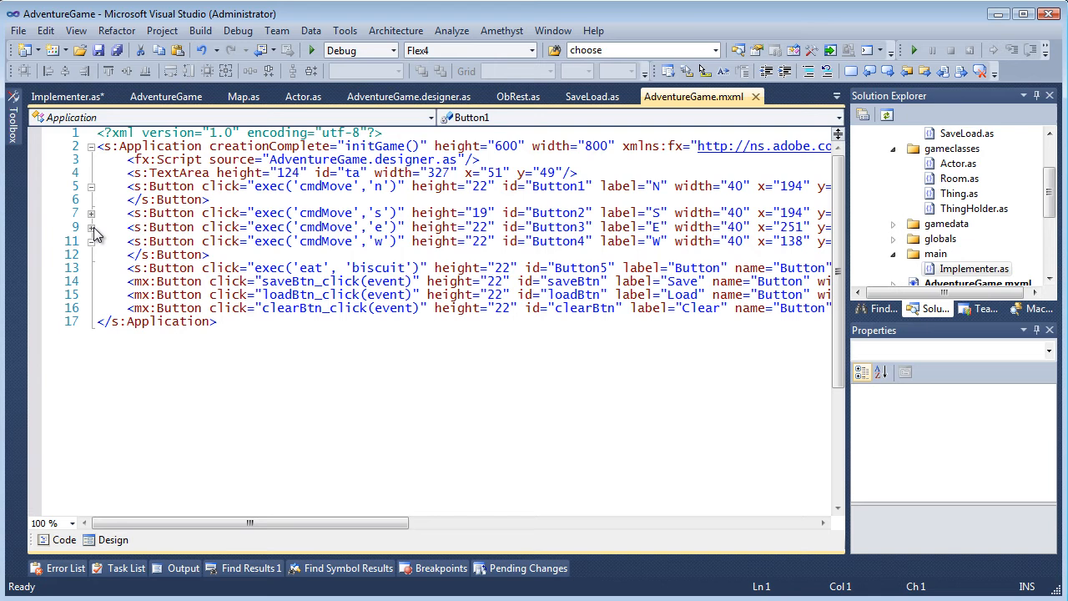
{"action": "left_click", "coordinate": [133, 227]}
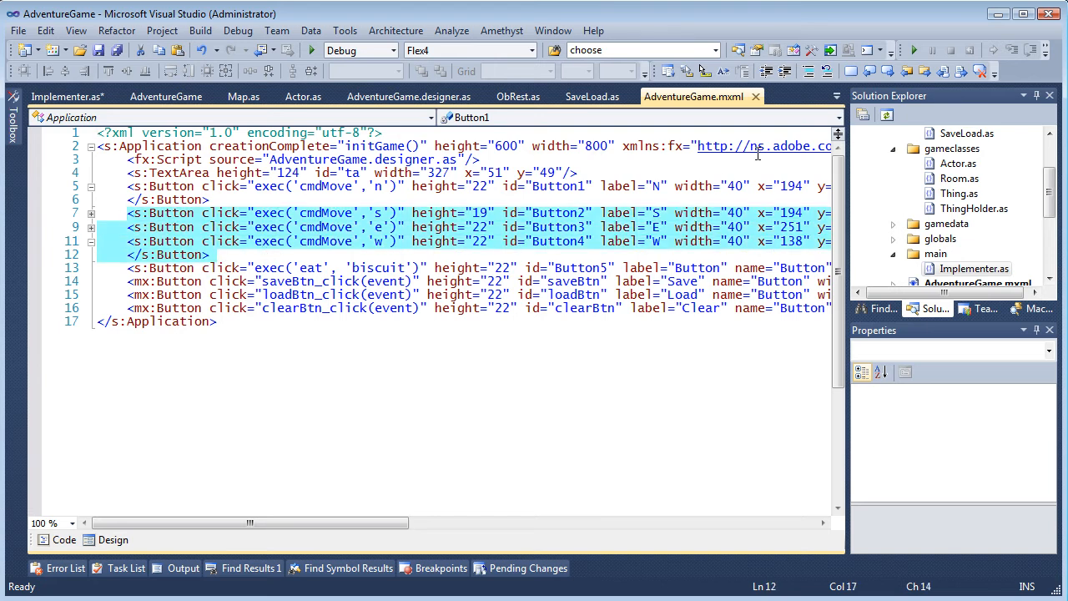
{"action": "left_click", "coordinate": [809, 70]}
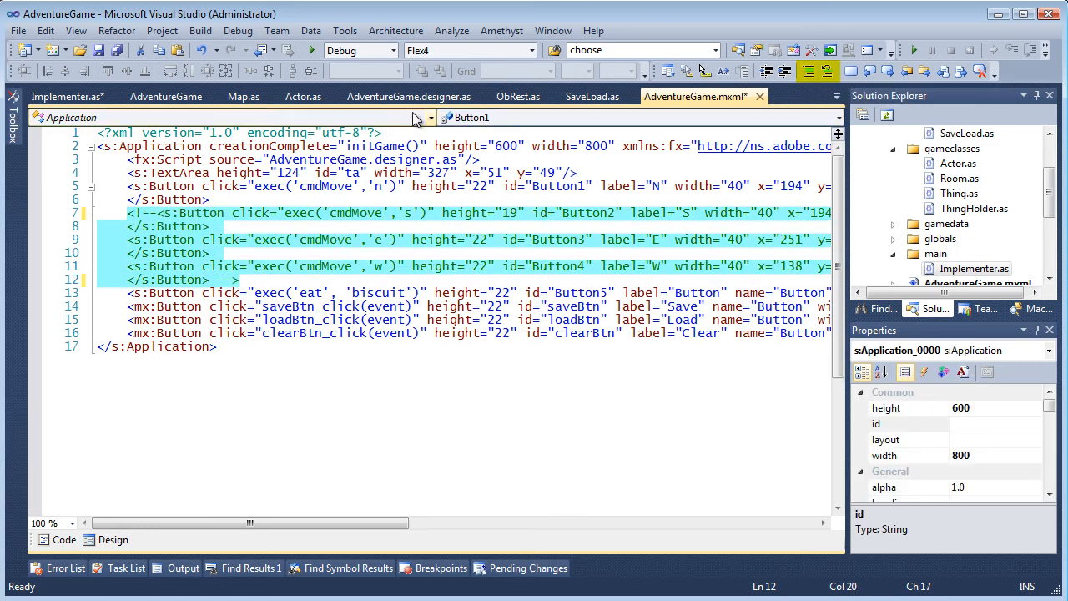
{"action": "mouse_move", "coordinate": [407, 95]}
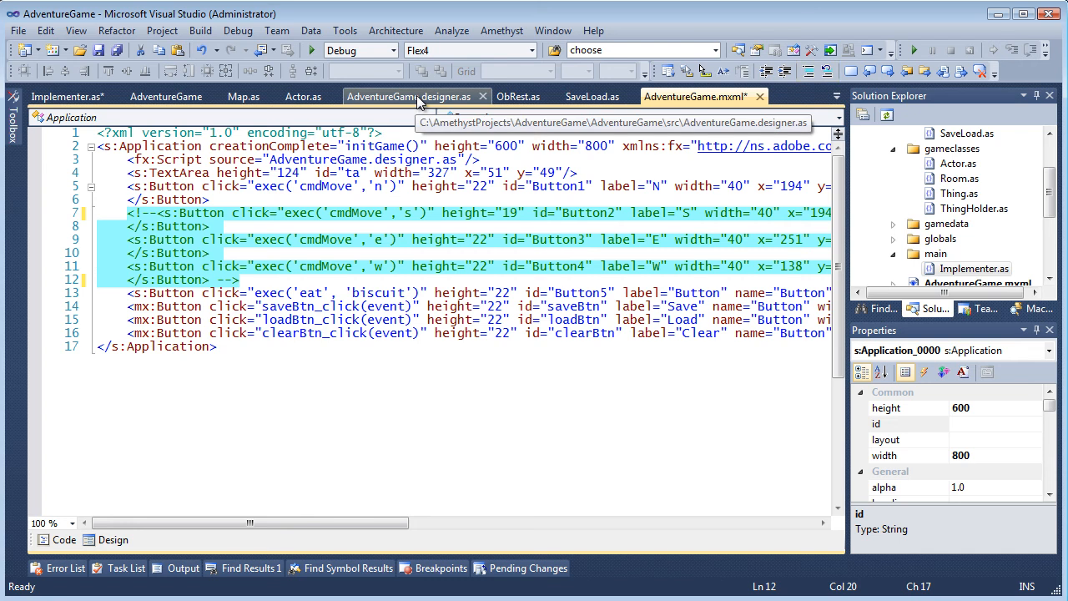
Comment out the saveBtn_click function in AdventureGame.designer.as
{"action": "left_click", "coordinate": [407, 96]}
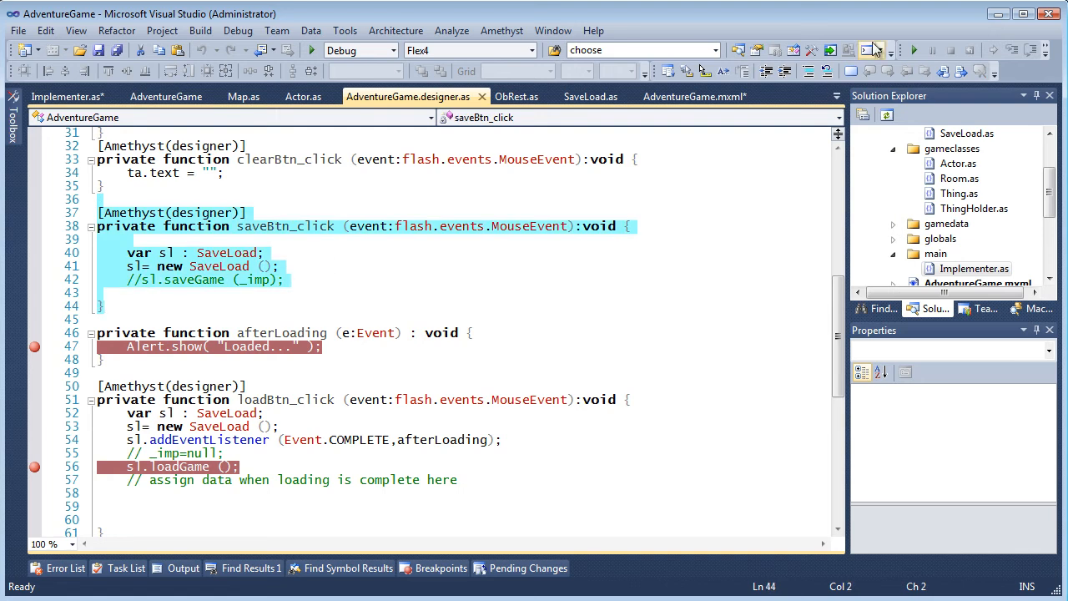
{"action": "left_click", "coordinate": [808, 70]}
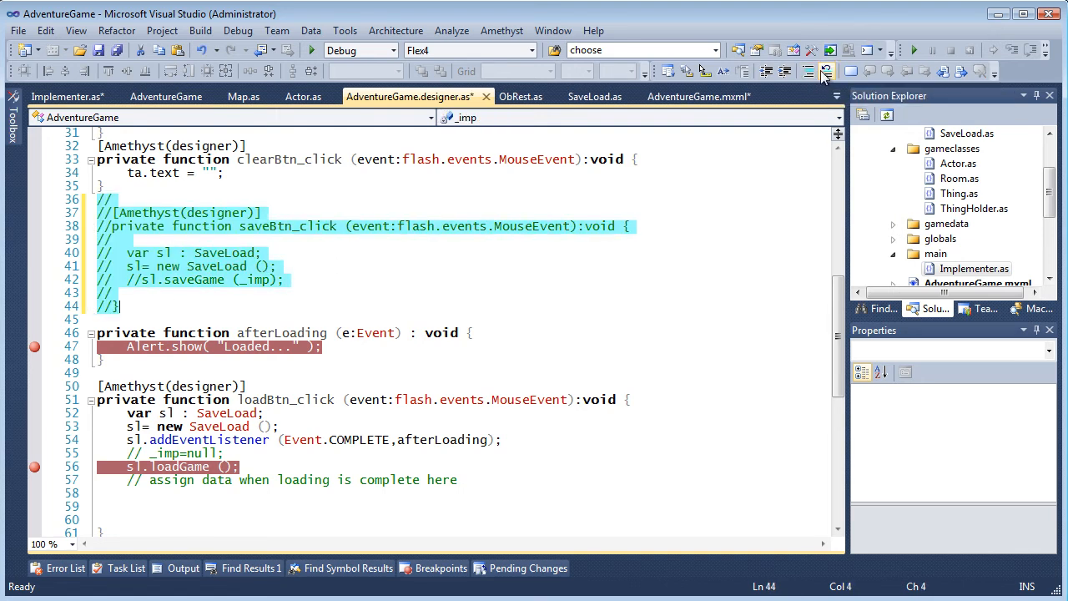
{"action": "left_click", "coordinate": [828, 70]}
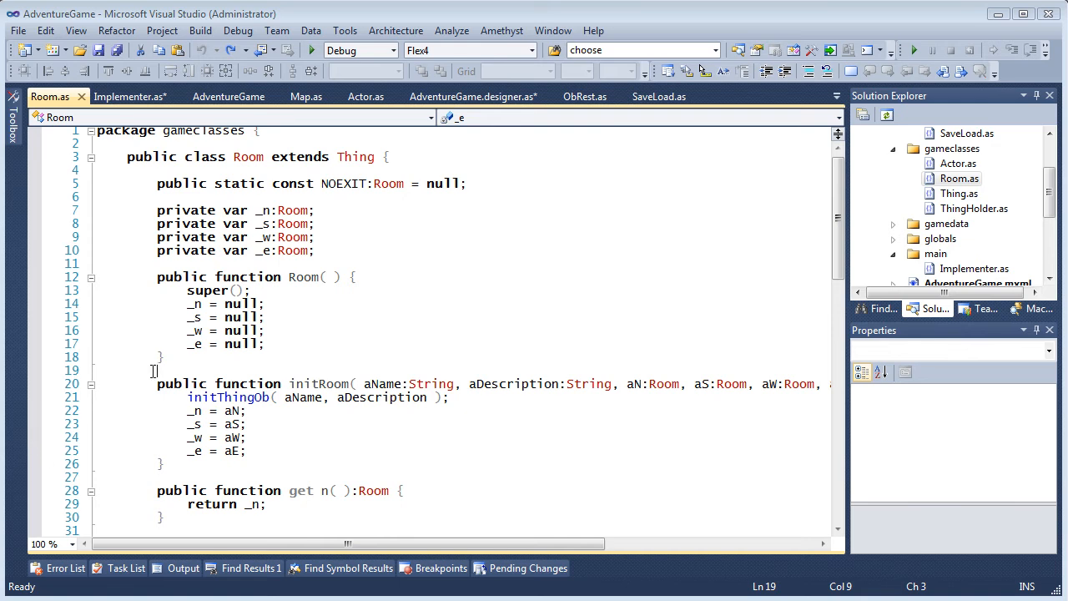
{"action": "type", "text": "/**"}
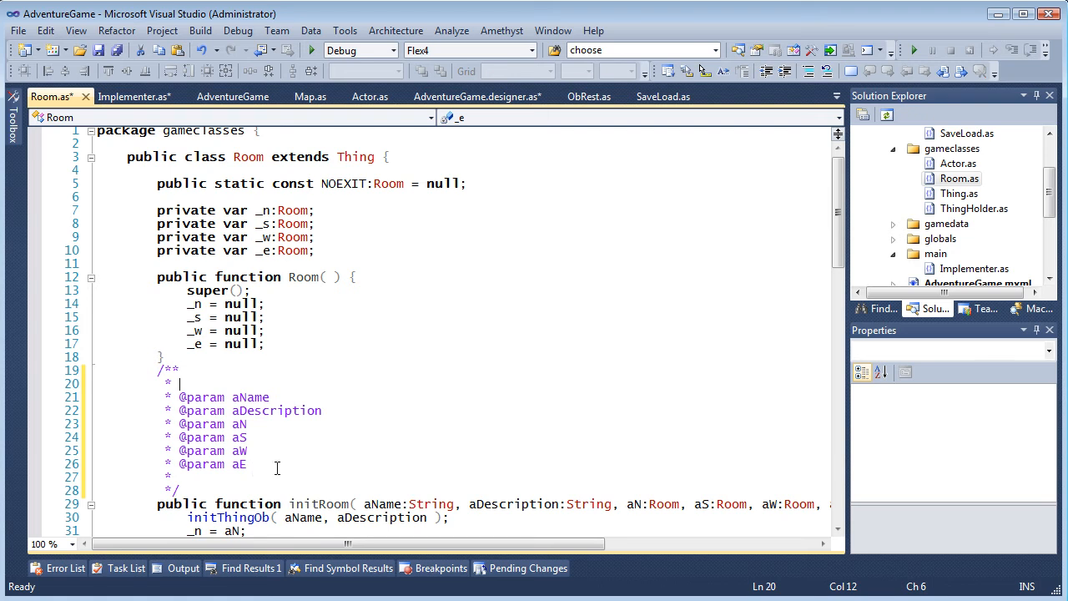
{"action": "mouse_move", "coordinate": [56, 50]}
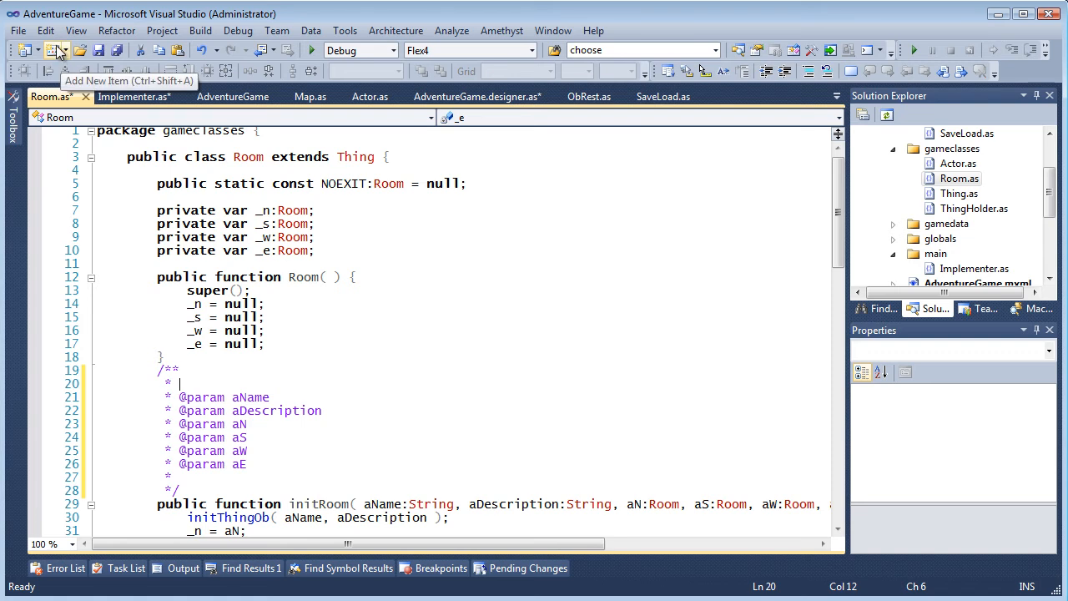
{"action": "left_click", "coordinate": [47, 30]}
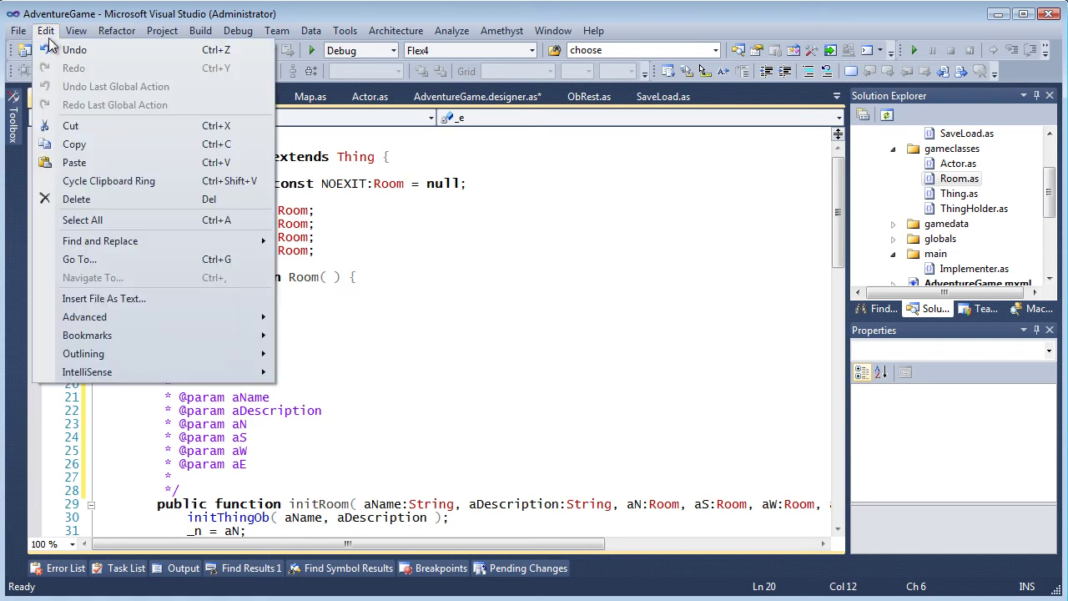
{"action": "left_click", "coordinate": [84, 317]}
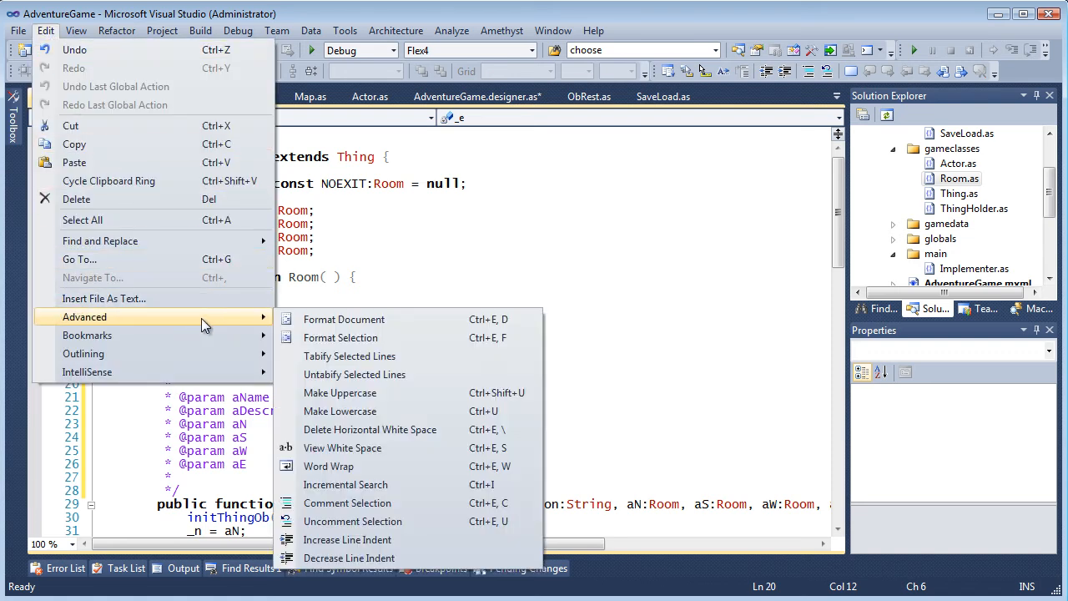
{"action": "mouse_move", "coordinate": [369, 318]}
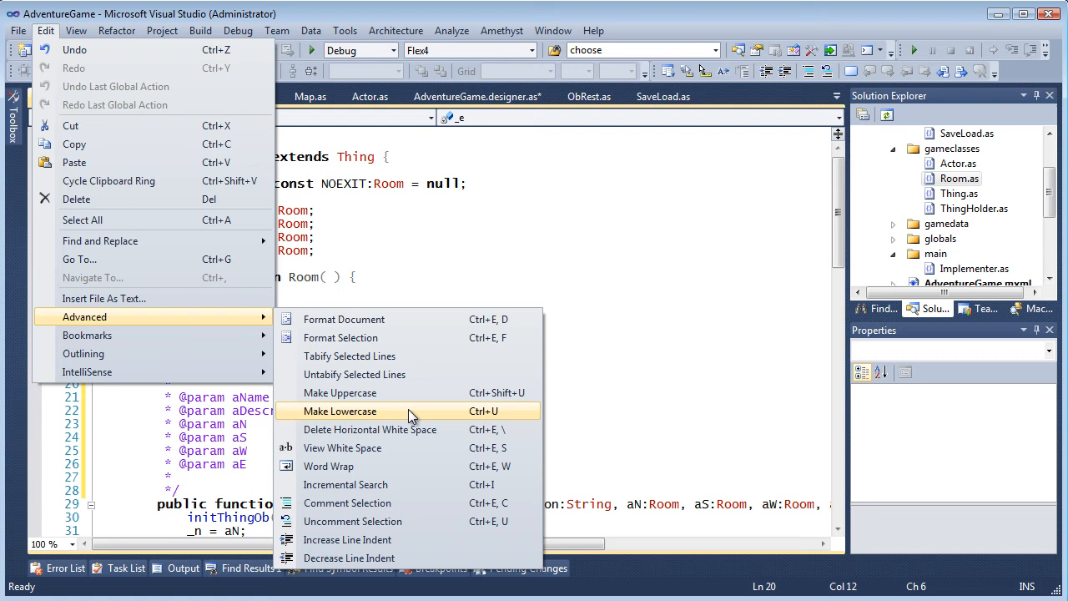
{"action": "mouse_move", "coordinate": [417, 484]}
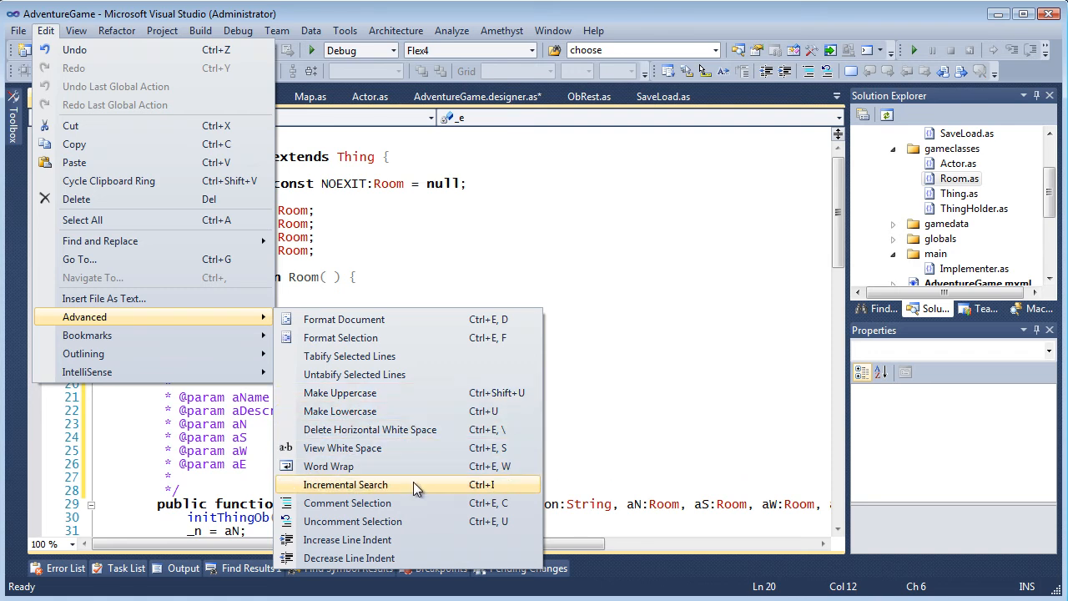
{"action": "mouse_move", "coordinate": [417, 539]}
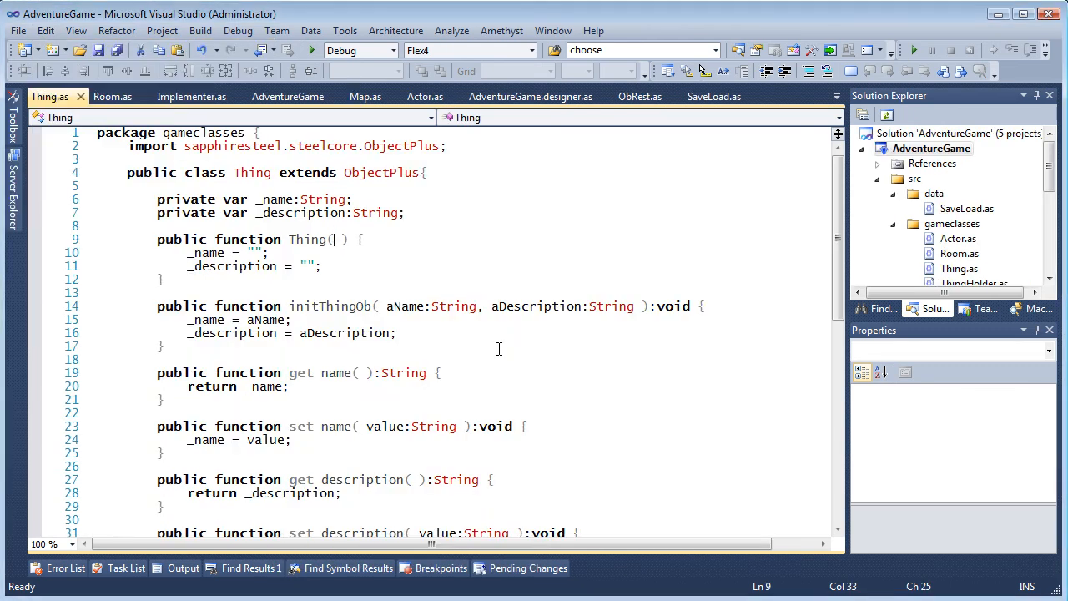
Show the Thing constructor's matching braces, then enable all three Auto brackets options
{"action": "left_click", "coordinate": [342, 240]}
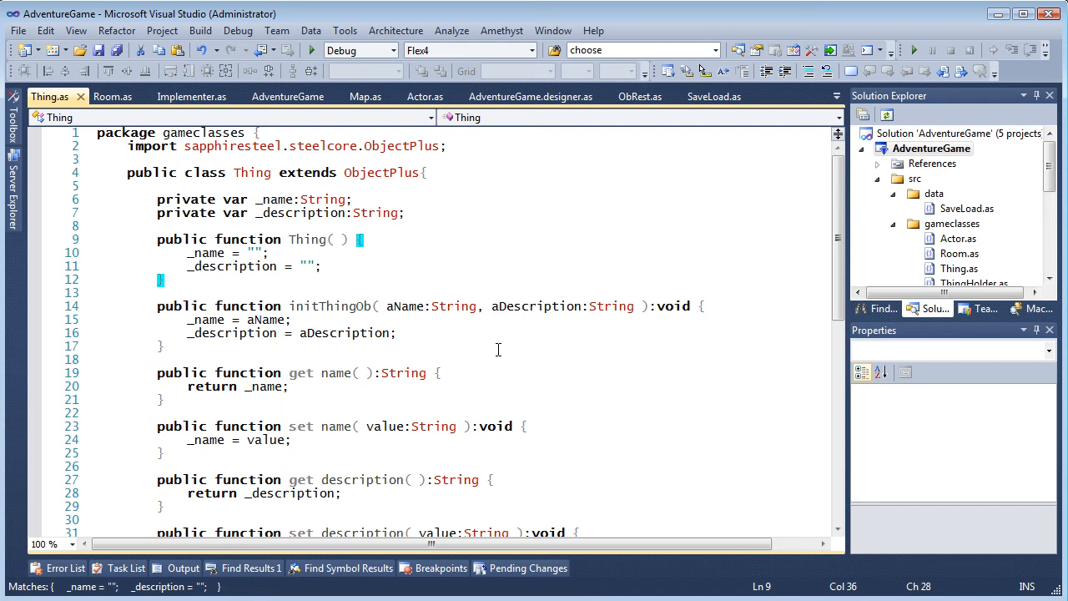
{"action": "mouse_move", "coordinate": [488, 277]}
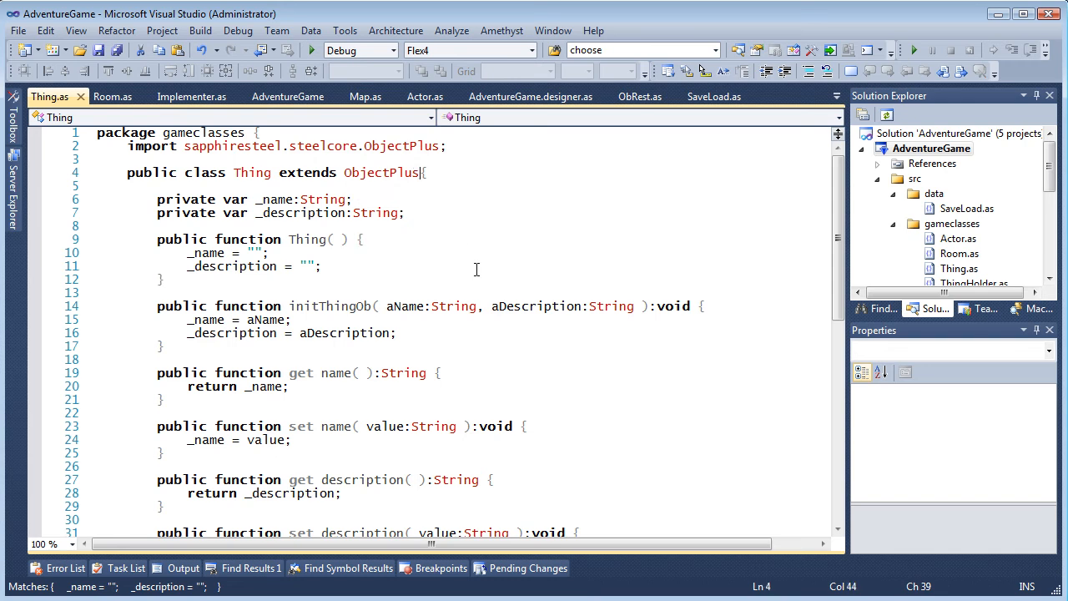
{"action": "scroll", "scroll_direction": "down", "scroll_amount": 3}
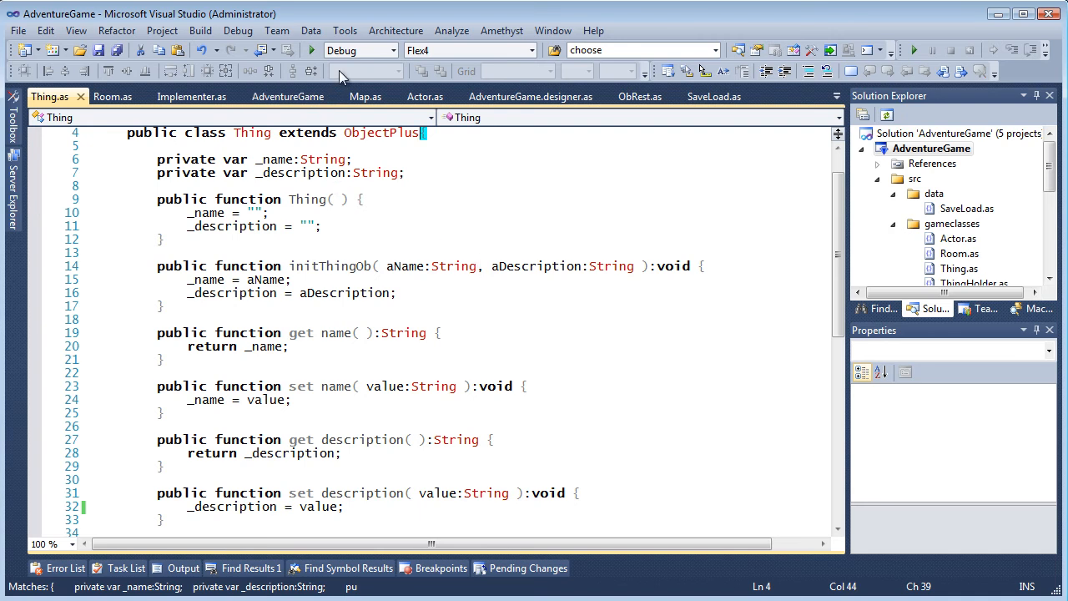
{"action": "left_click", "coordinate": [344, 30]}
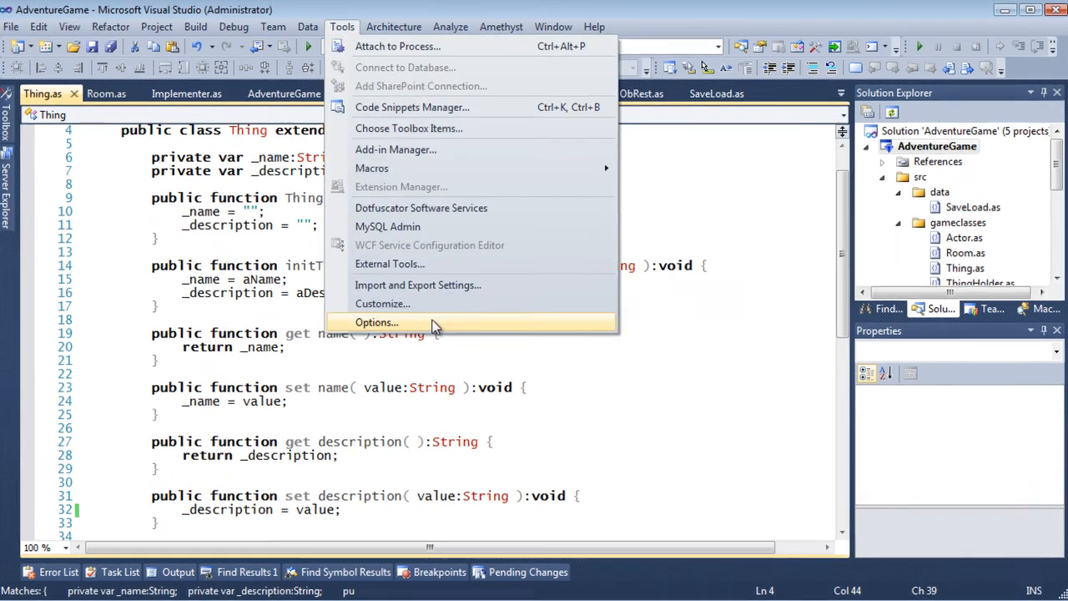
{"action": "left_click", "coordinate": [377, 322]}
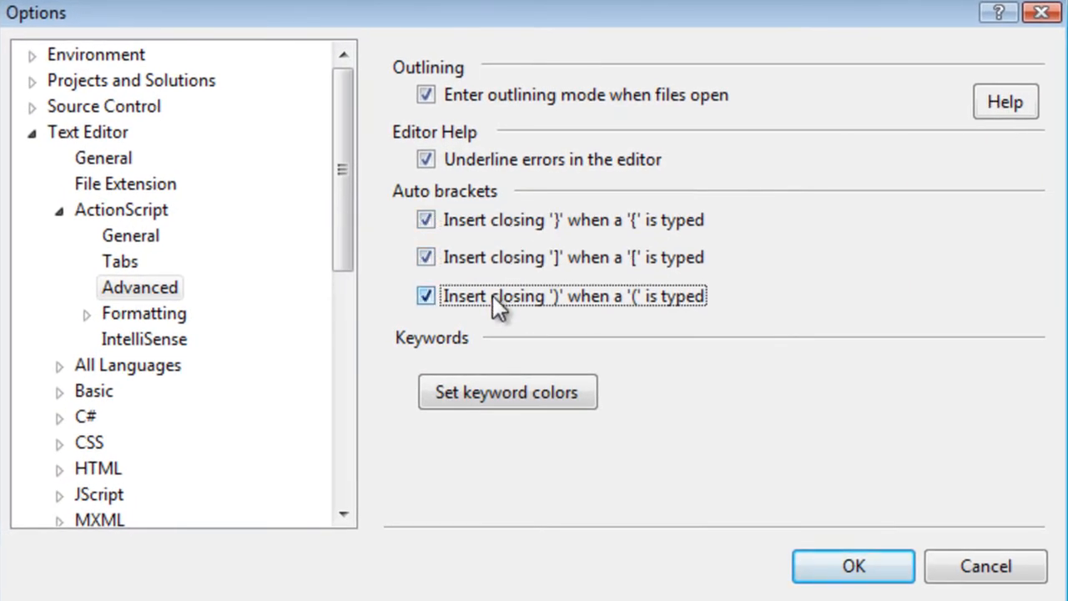
{"action": "left_click", "coordinate": [852, 565]}
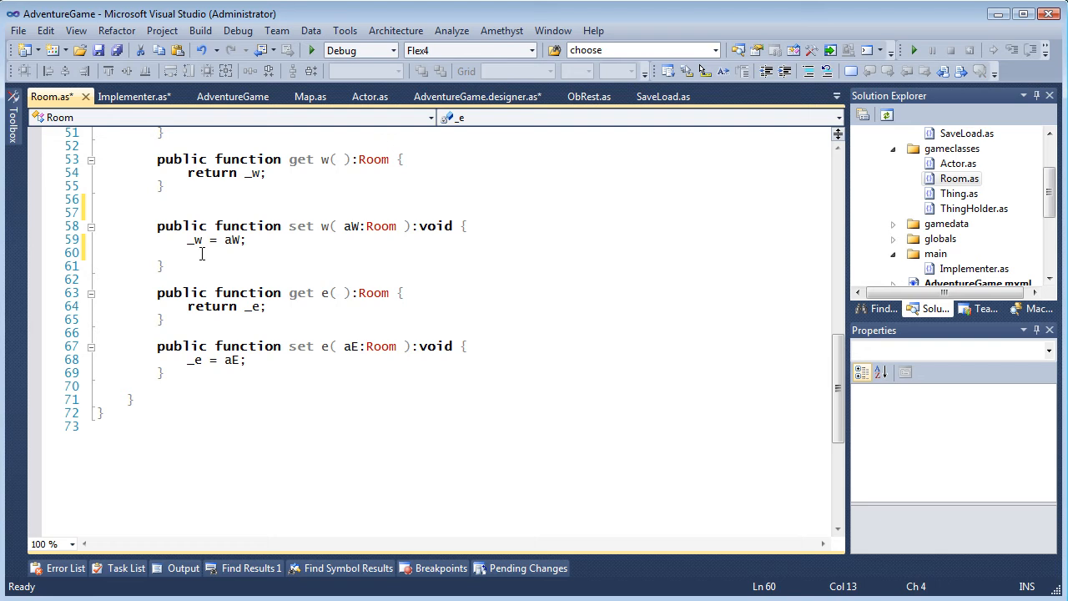
Enter _w in Room.as, dismiss completion, then begin the if(_description == "") check in Thing.as
{"action": "type", "text": "_w."}
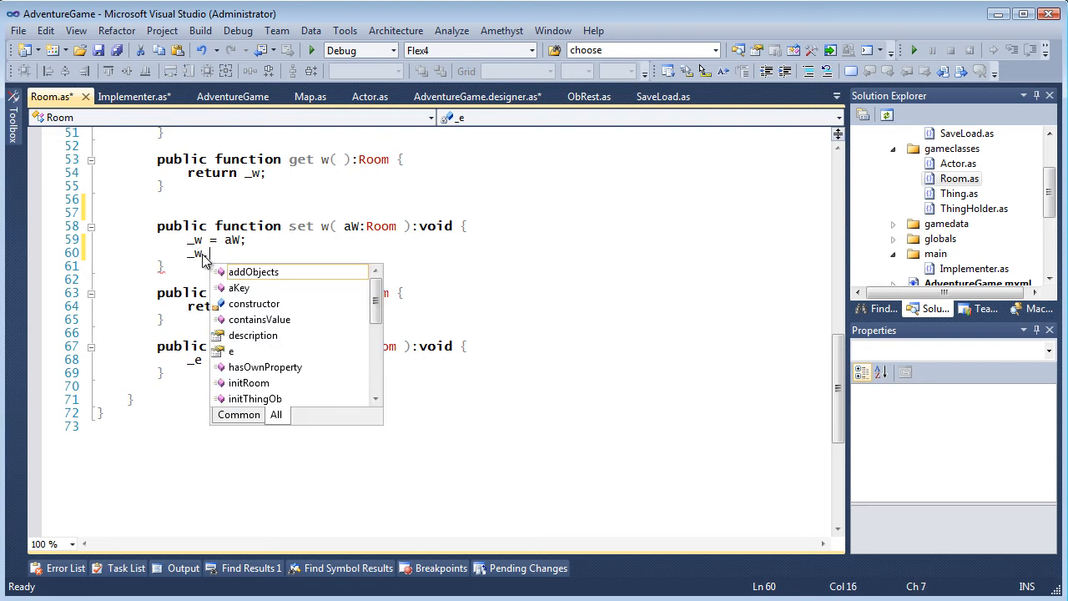
{"action": "key", "text": "Escape"}
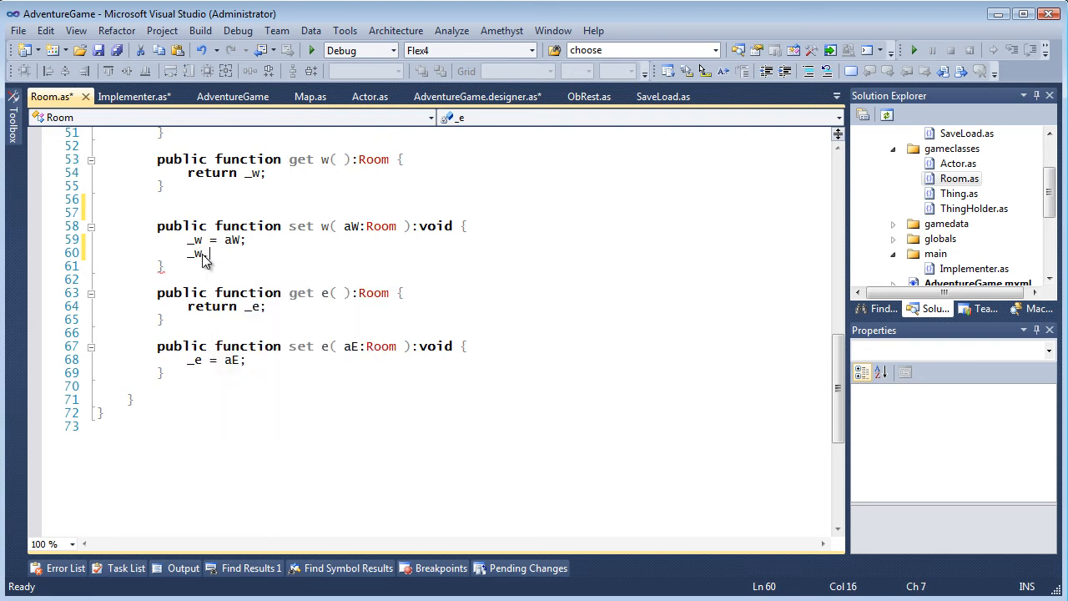
{"action": "type", "text": "for"}
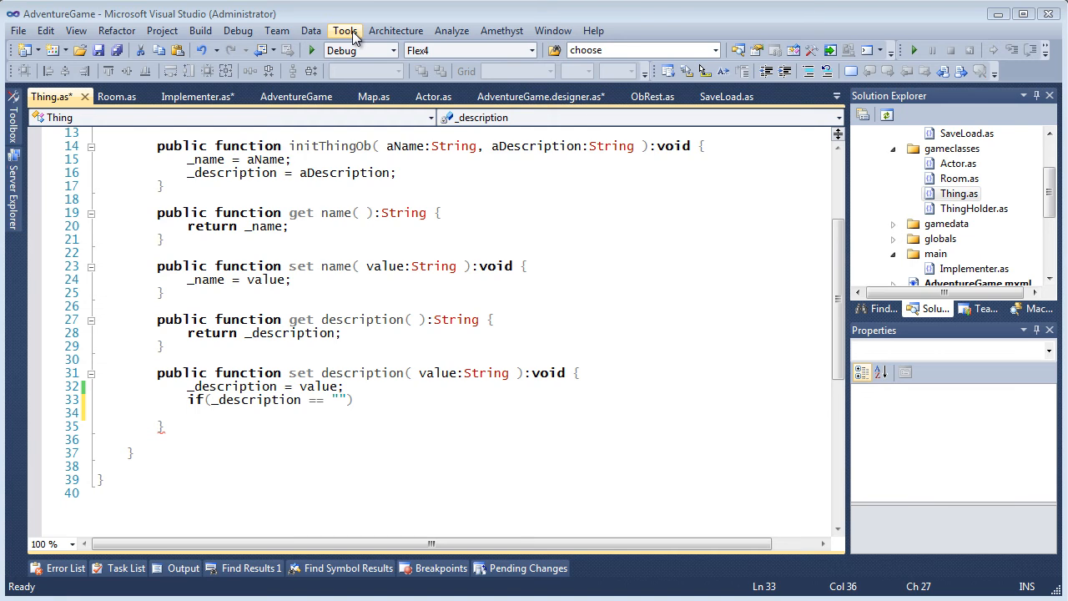
{"action": "left_click", "coordinate": [344, 30]}
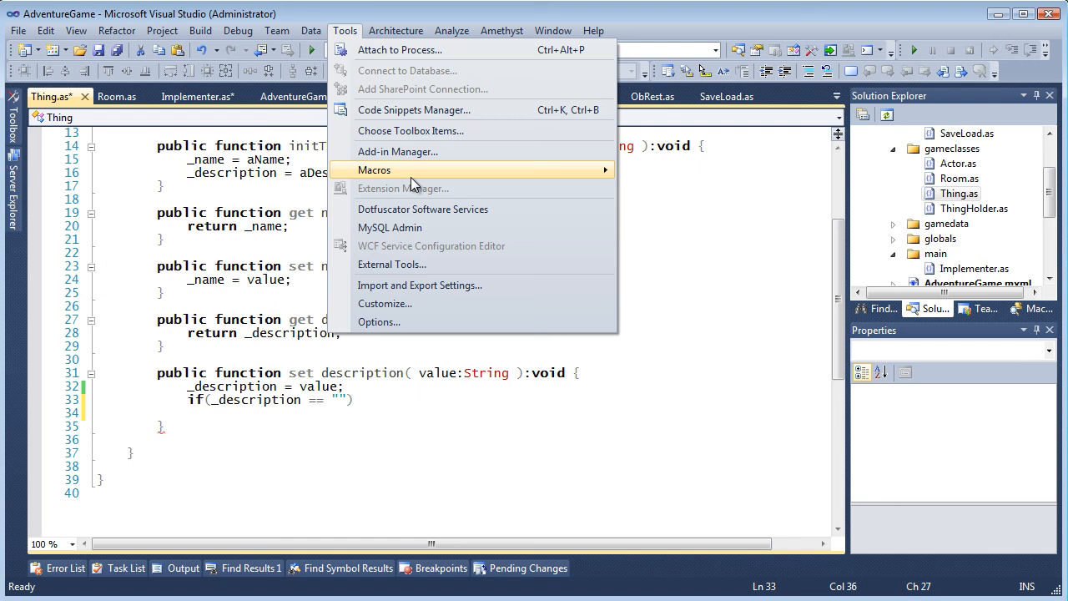
{"action": "left_click", "coordinate": [379, 320]}
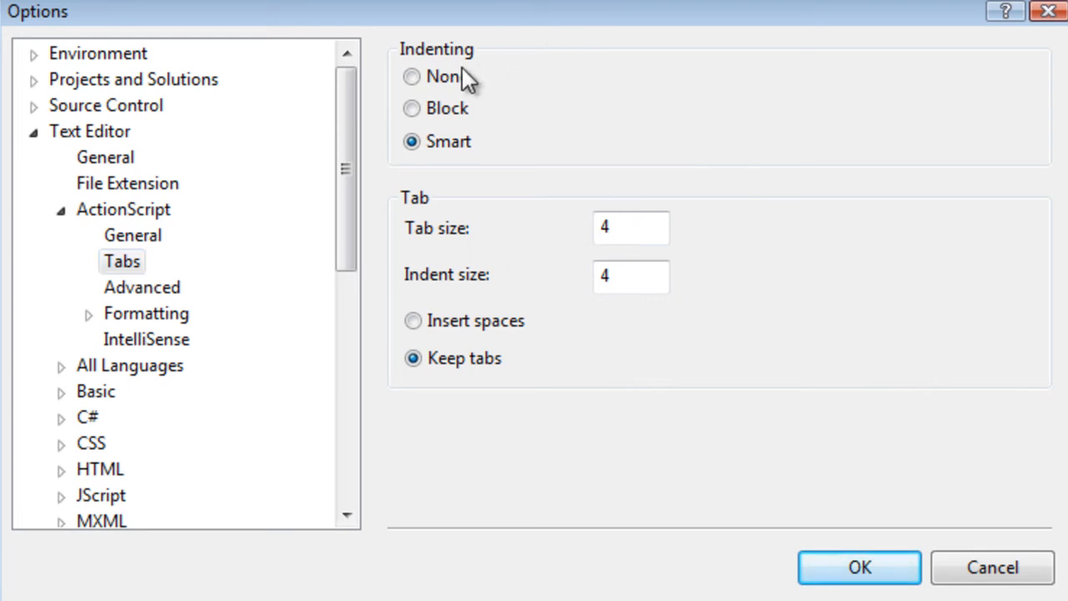
{"action": "left_click", "coordinate": [411, 77]}
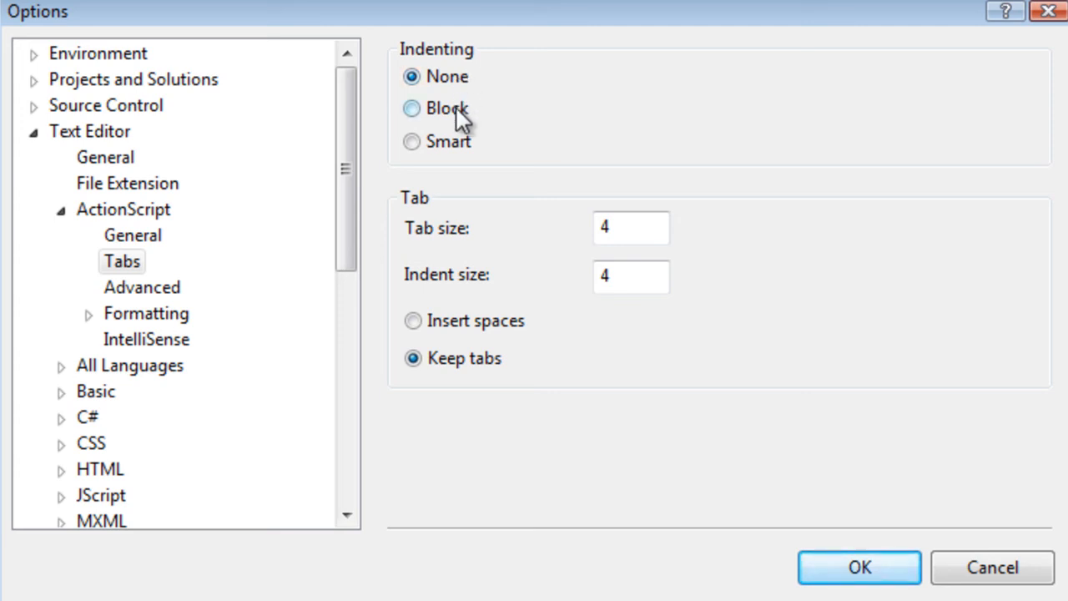
{"action": "left_click", "coordinate": [410, 107]}
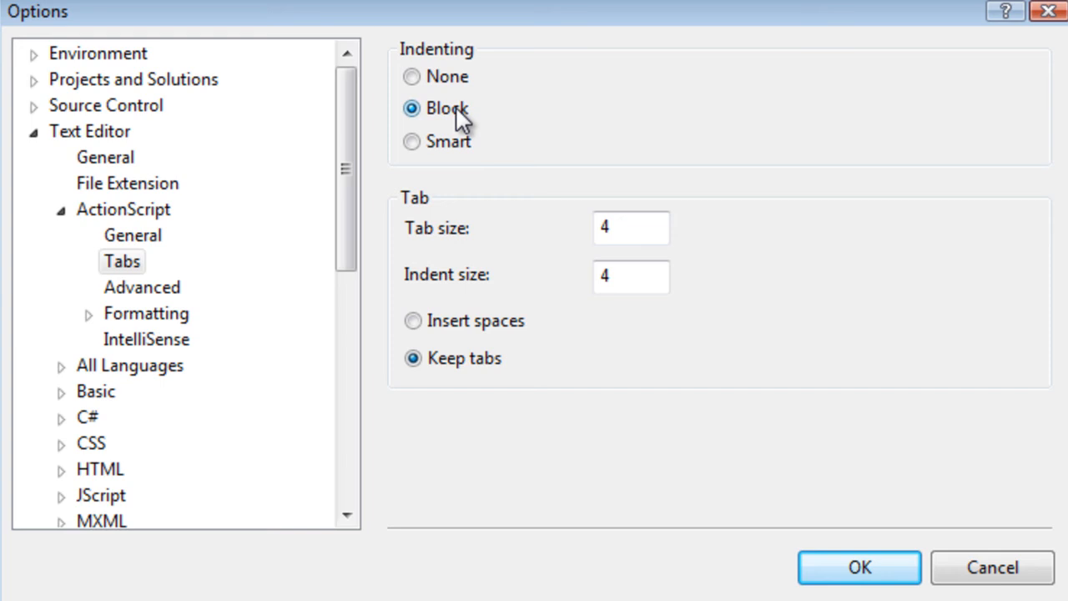
{"action": "left_click", "coordinate": [410, 141]}
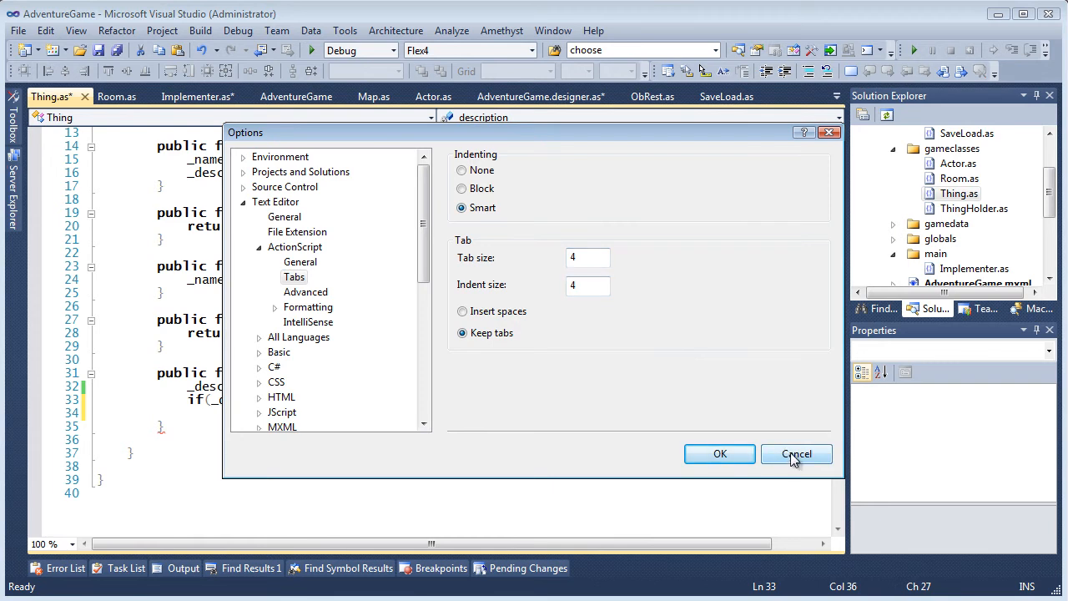
{"action": "left_click", "coordinate": [794, 454]}
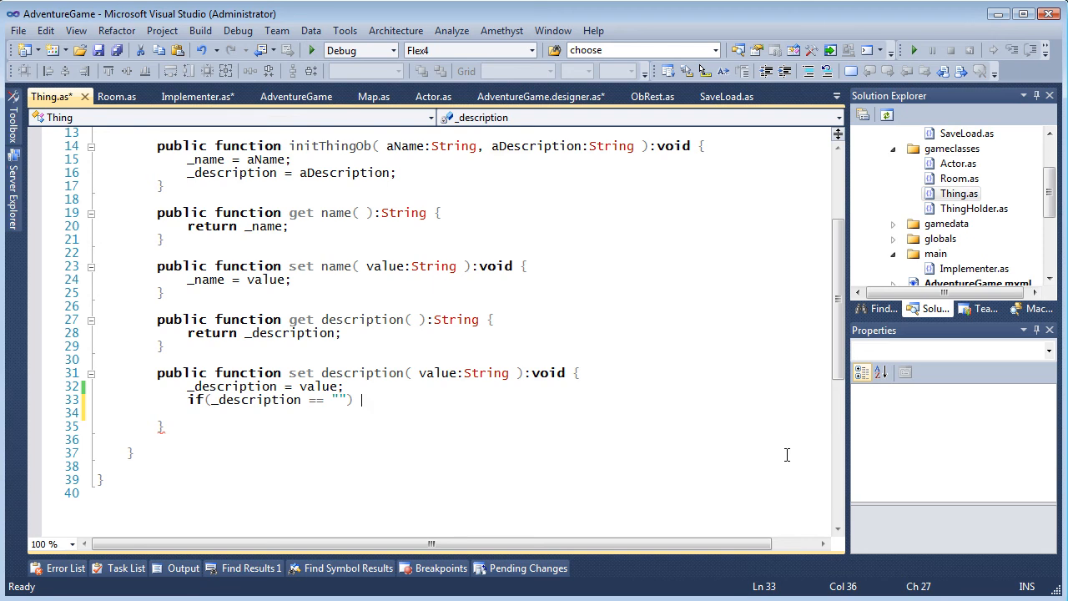
Add an auto-closed { } block with a // comment line after the if condition
{"action": "type", "text": "{"}
{"action": "left_click", "coordinate": [457, 414]}
{"action": "type", "text": "//"}
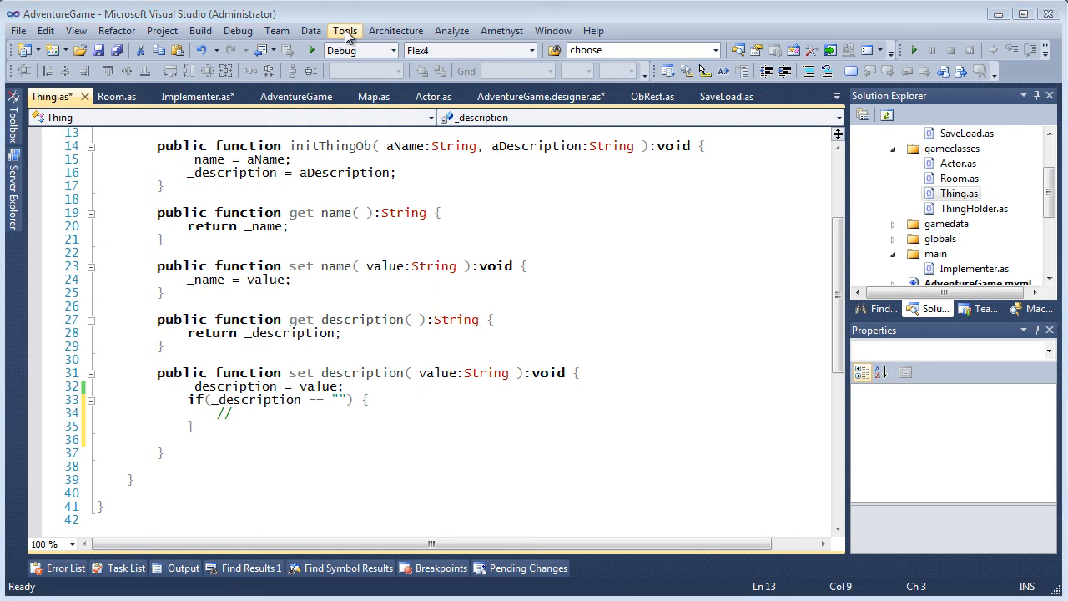
{"action": "left_click", "coordinate": [344, 30]}
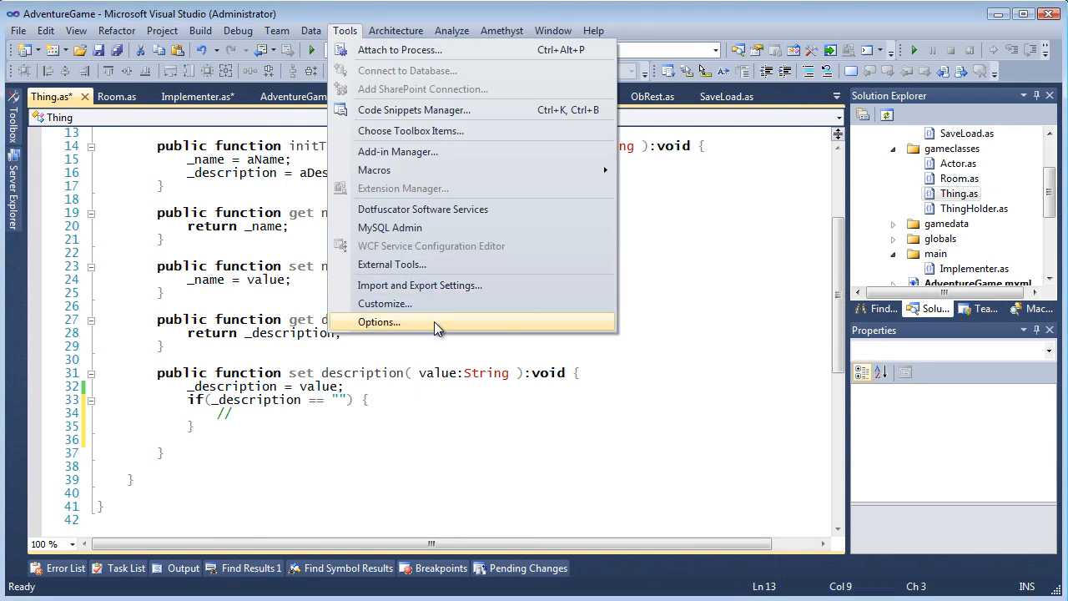
{"action": "left_click", "coordinate": [379, 320]}
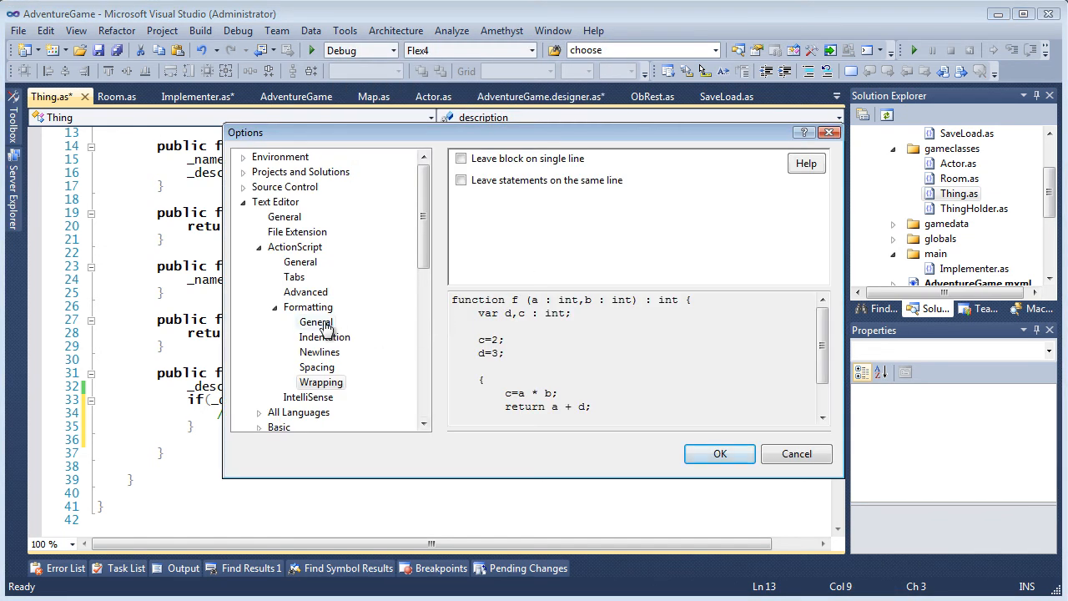
{"action": "left_click", "coordinate": [321, 350]}
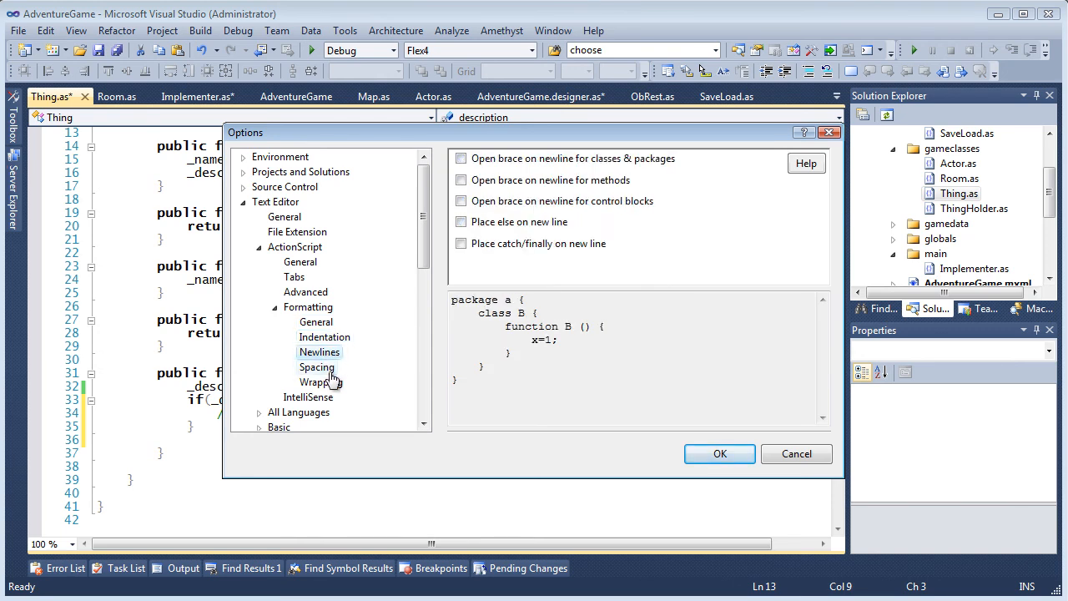
{"action": "left_click", "coordinate": [320, 381]}
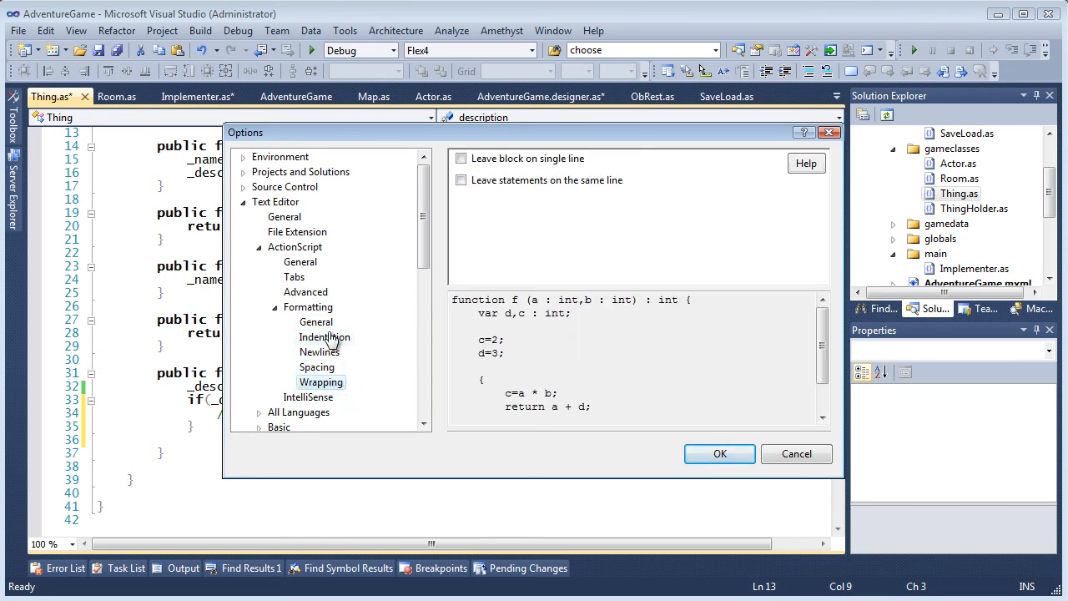
{"action": "left_click", "coordinate": [307, 307]}
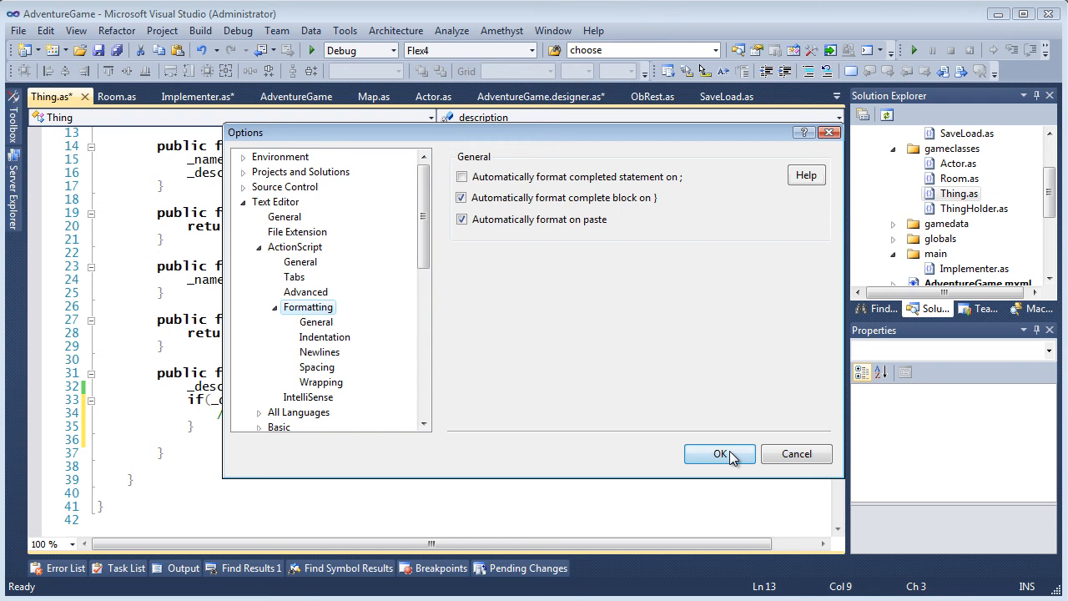
{"action": "left_click", "coordinate": [720, 454]}
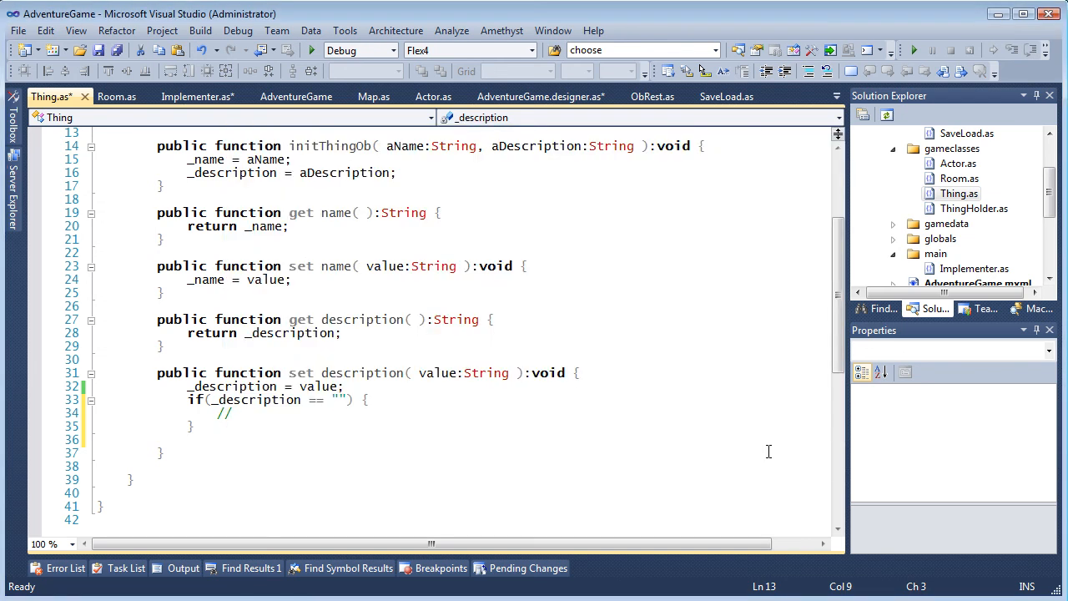
{"action": "mouse_move", "coordinate": [630, 275]}
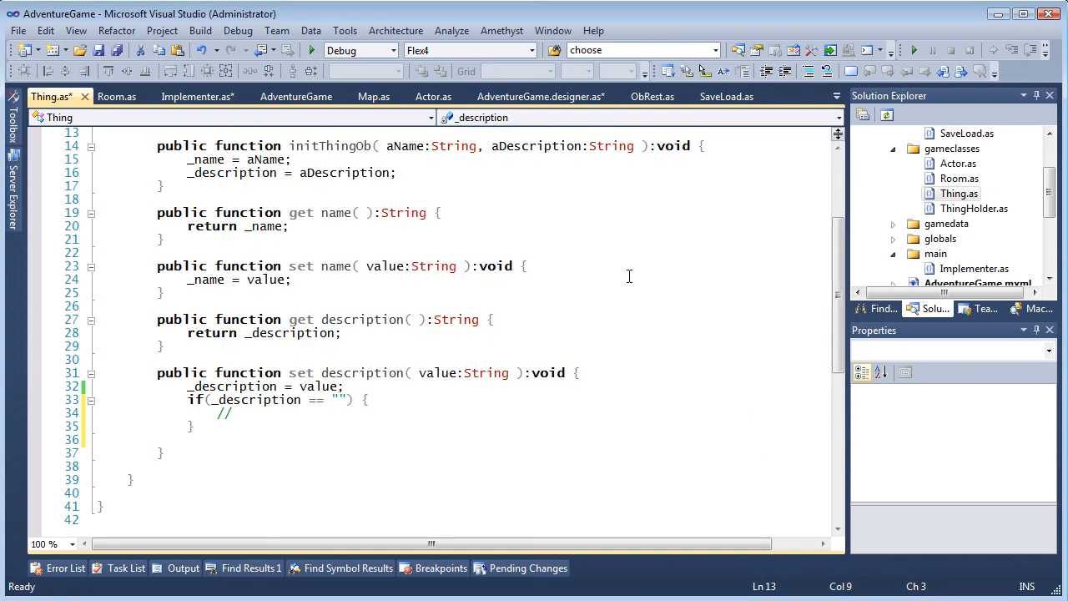
{"action": "left_click", "coordinate": [343, 30]}
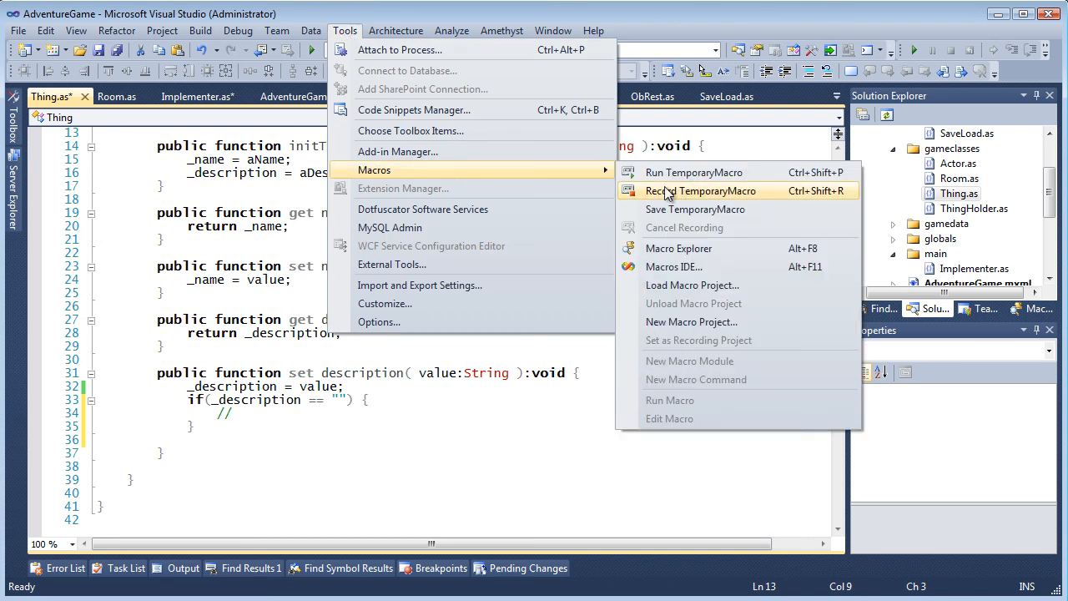
{"action": "mouse_move", "coordinate": [700, 267]}
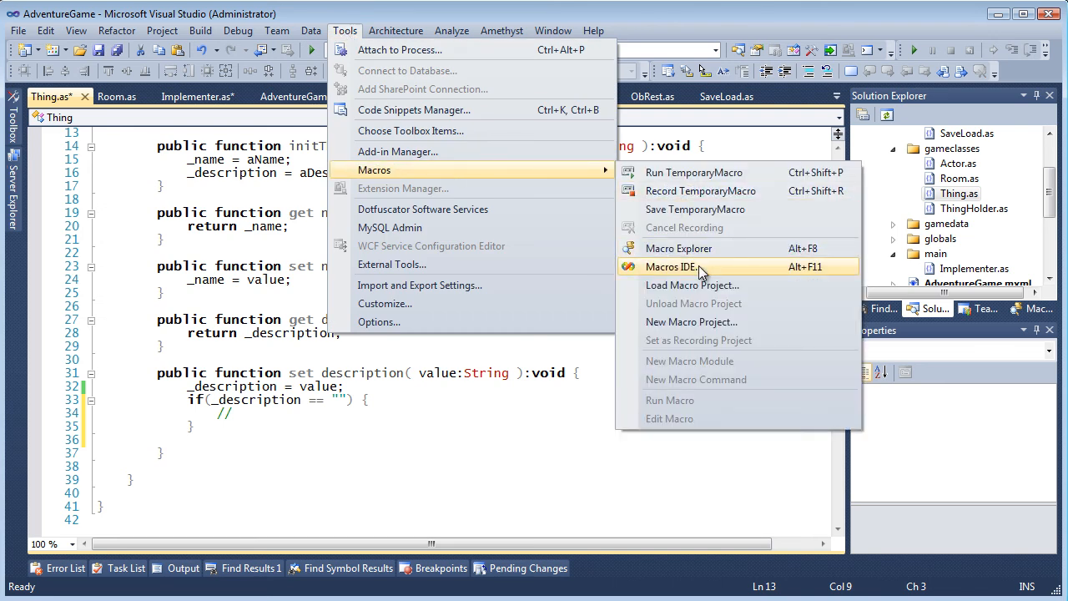
{"action": "mouse_move", "coordinate": [704, 270]}
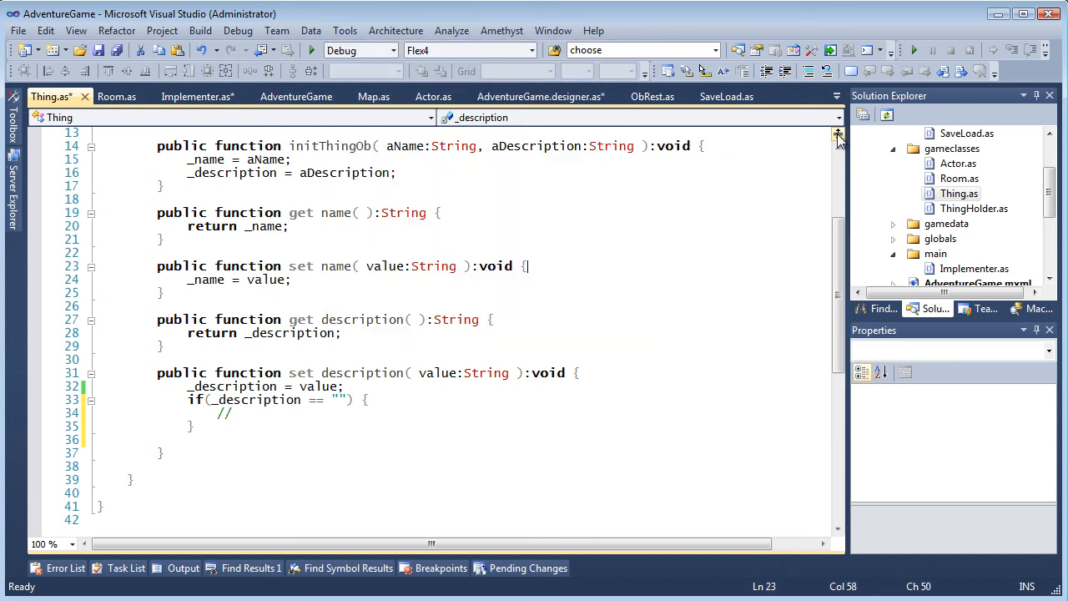
Split the Thing.as view and undock it into a floating window over Room.as
{"action": "left_click", "coordinate": [838, 136]}
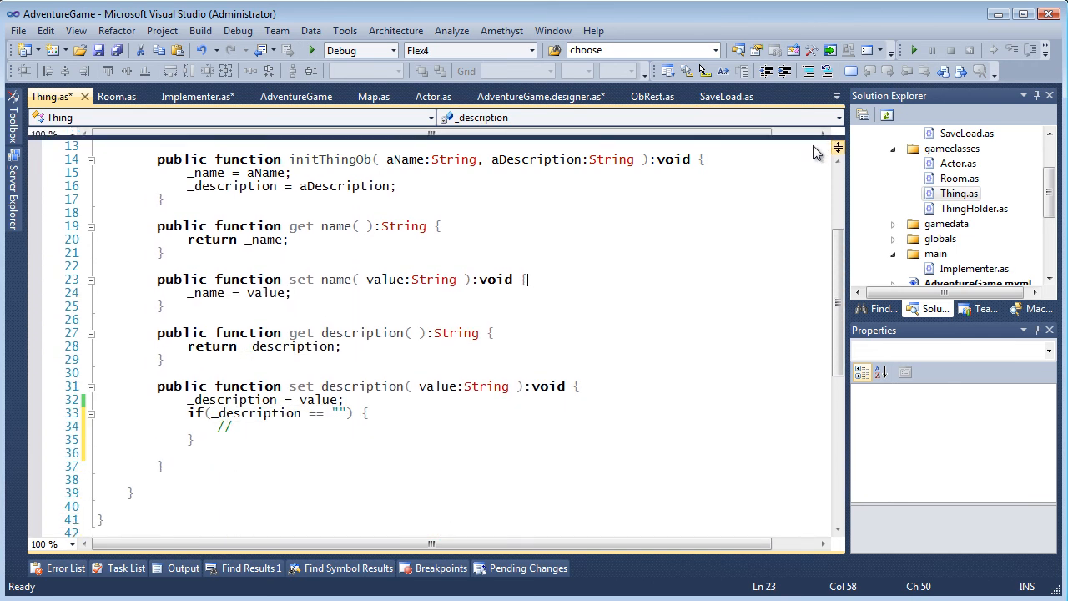
{"action": "scroll", "scroll_direction": "up", "scroll_amount": 3}
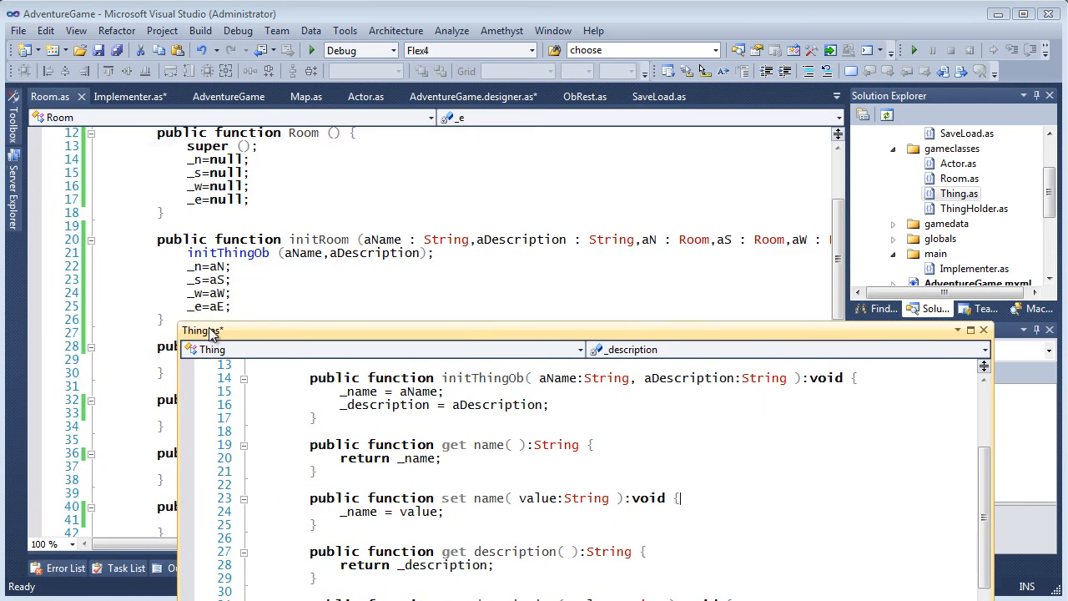
{"action": "mouse_move", "coordinate": [242, 335]}
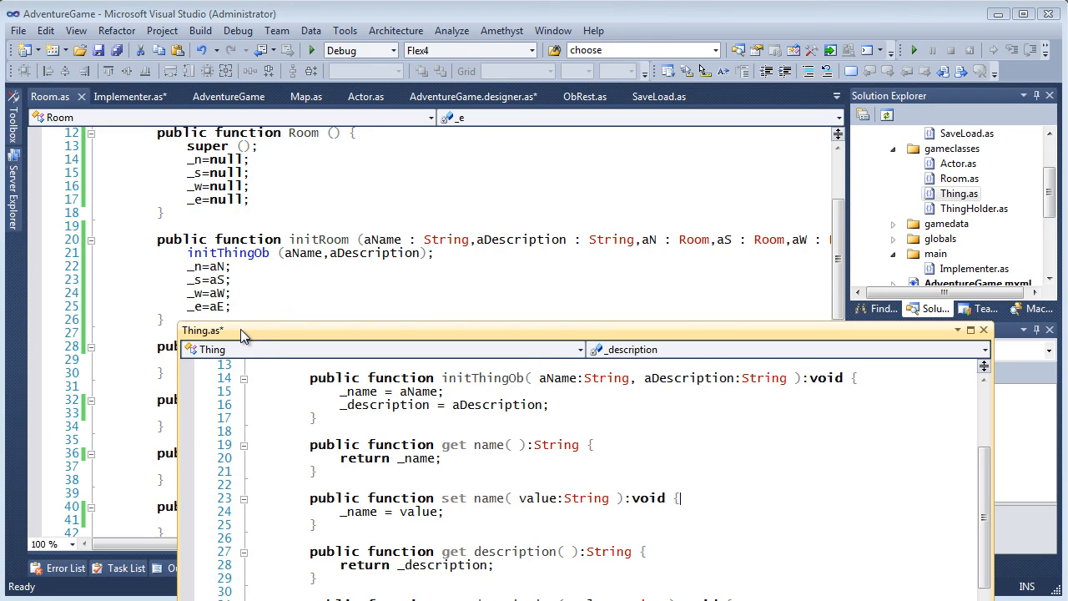